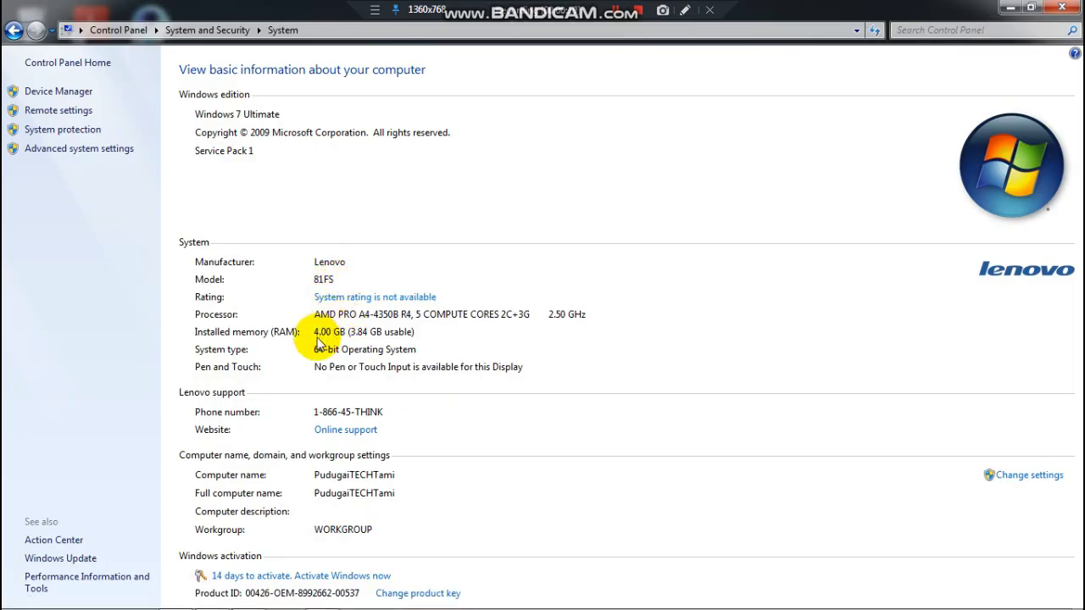
pyautogui.moveTo(257, 208)
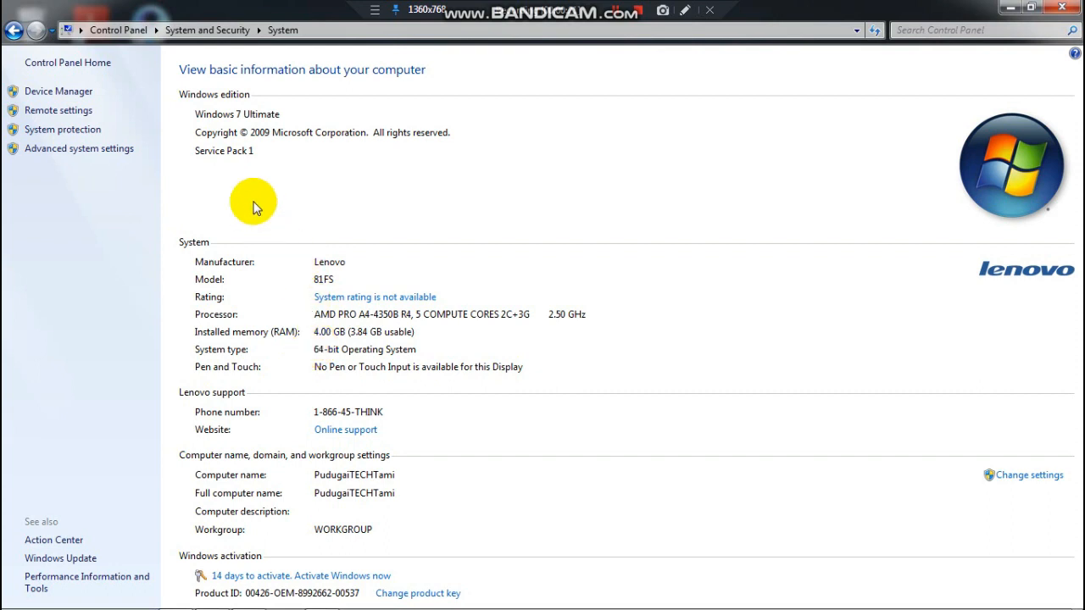
pyautogui.moveTo(281, 184)
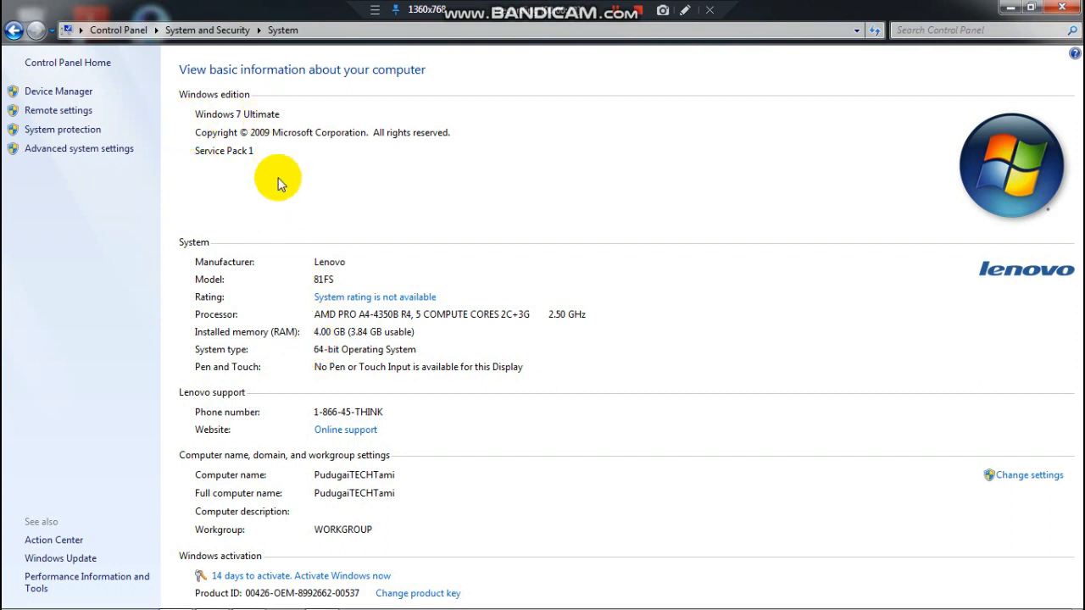
pyautogui.moveTo(286, 228)
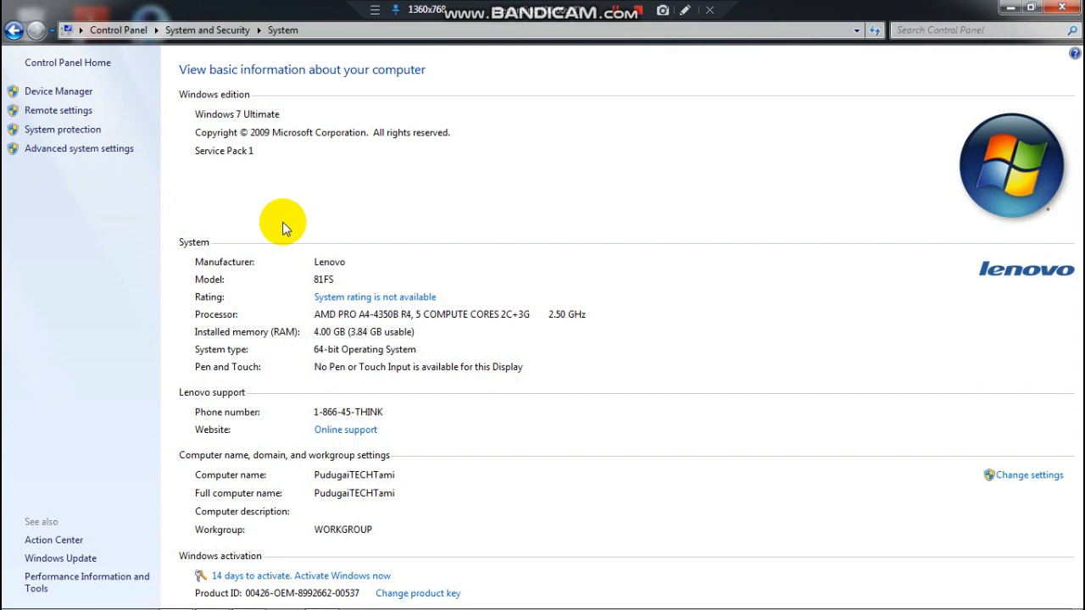
pyautogui.moveTo(183, 126)
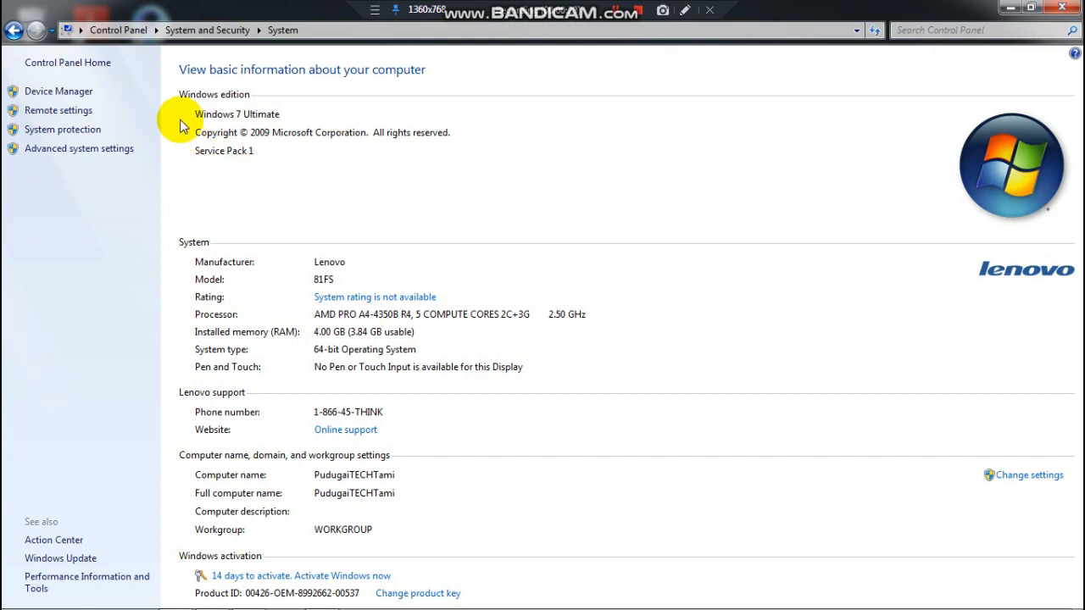
pyautogui.moveTo(233, 165)
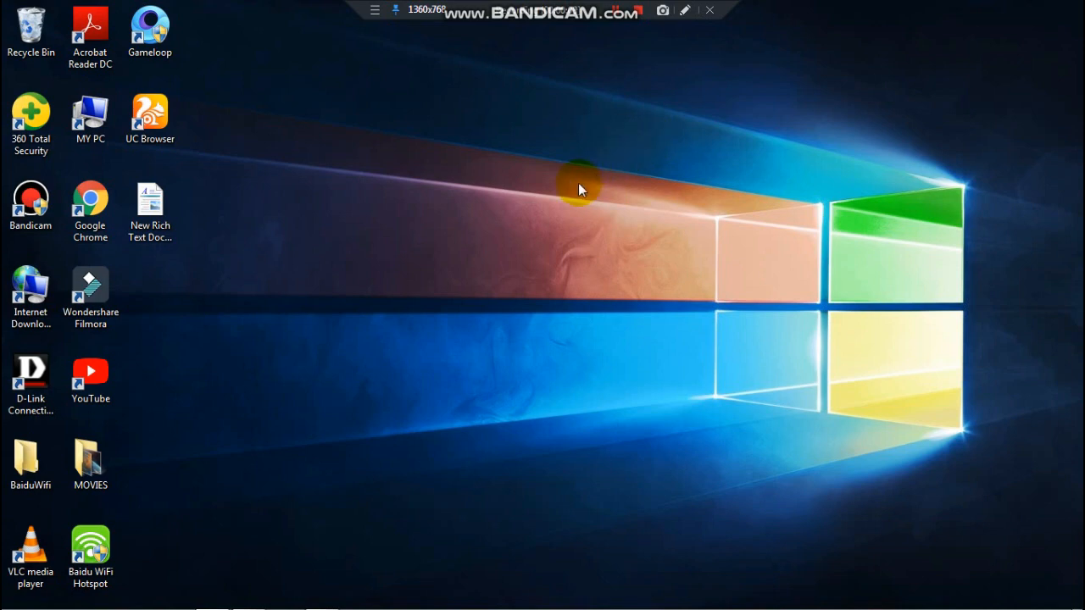
pyautogui.moveTo(415, 283)
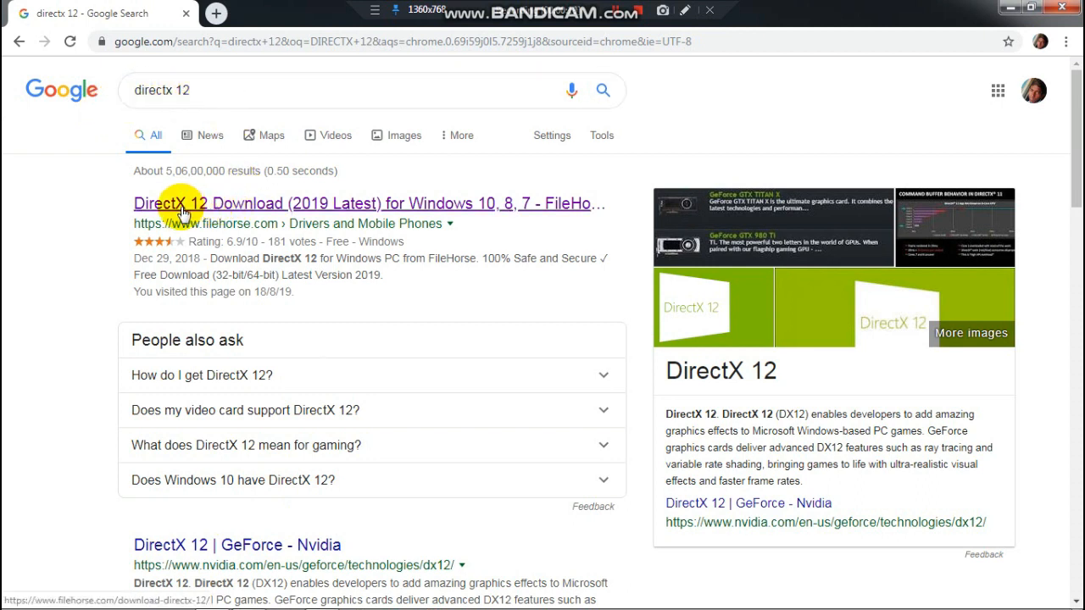
# Step: Download the 2.2 MB DirectX 12 web setup installer (dxwebsetup) from FileHorse
pyautogui.click(184, 204)
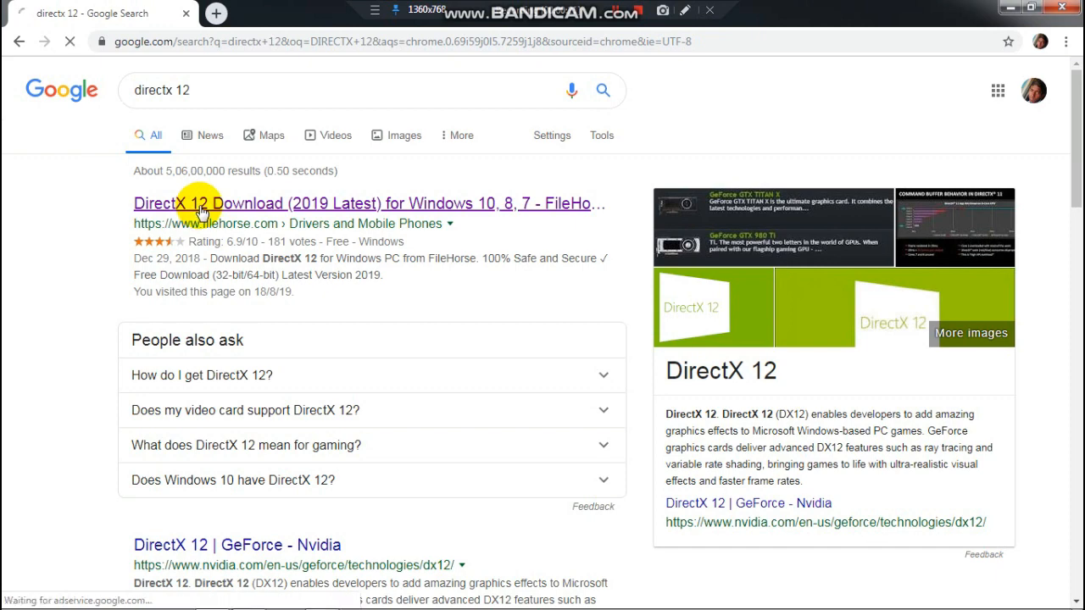
pyautogui.click(202, 203)
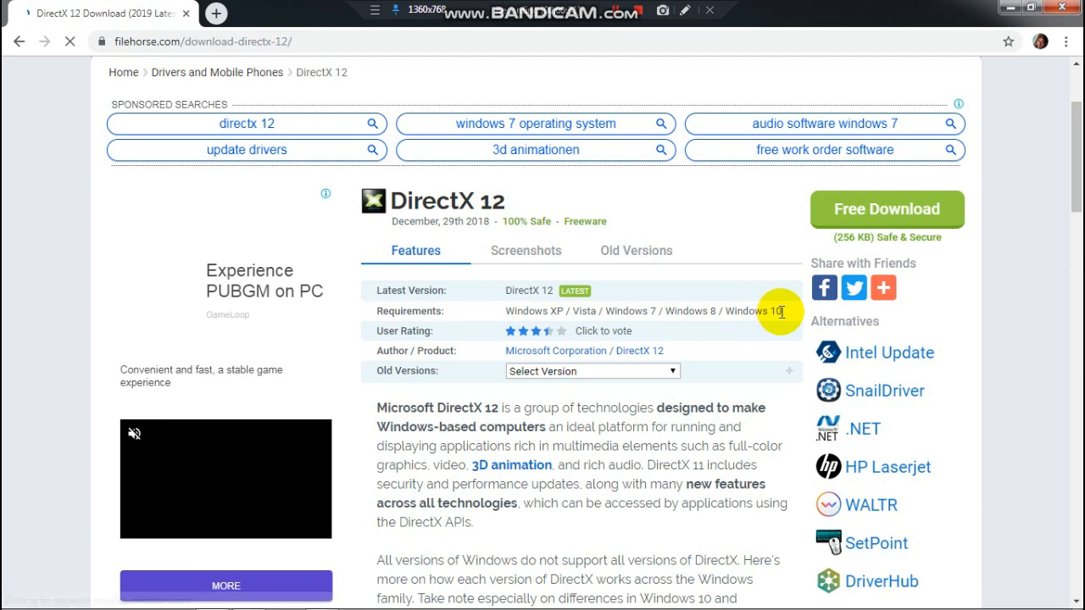
pyautogui.click(886, 209)
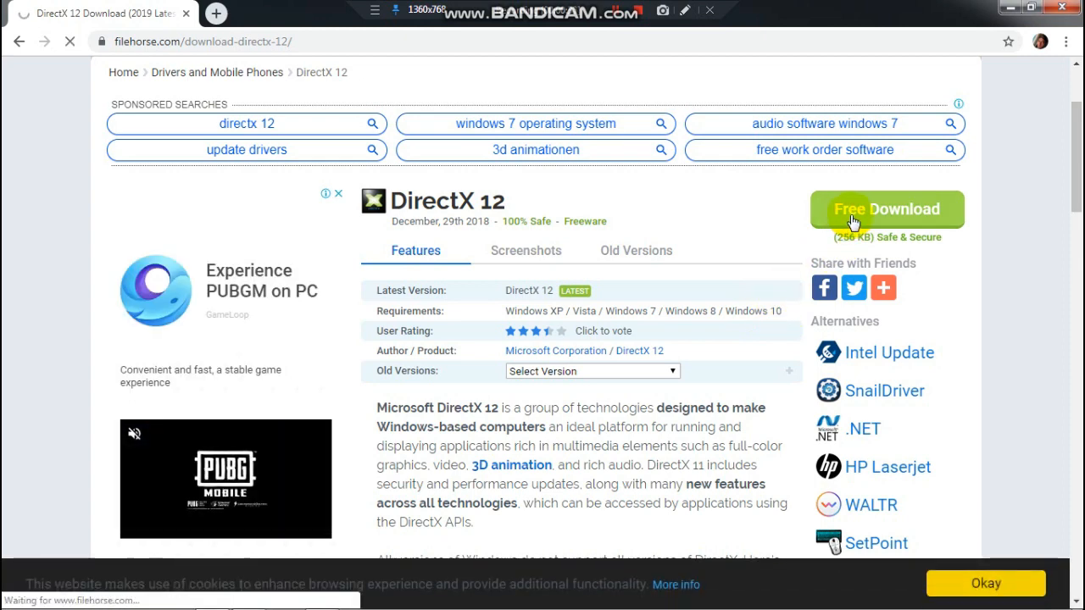
pyautogui.click(886, 209)
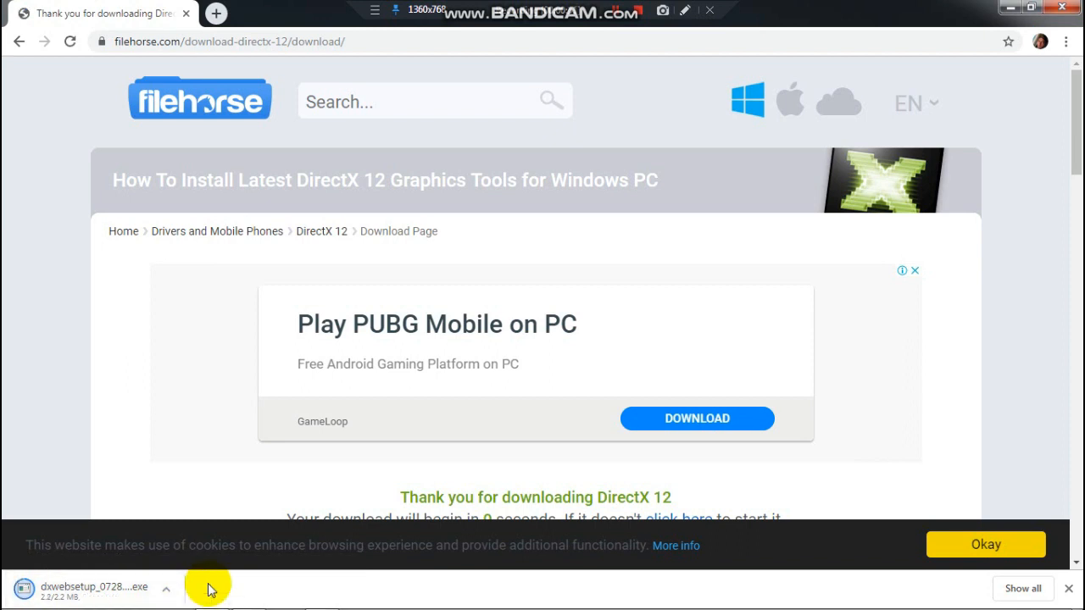
pyautogui.click(166, 588)
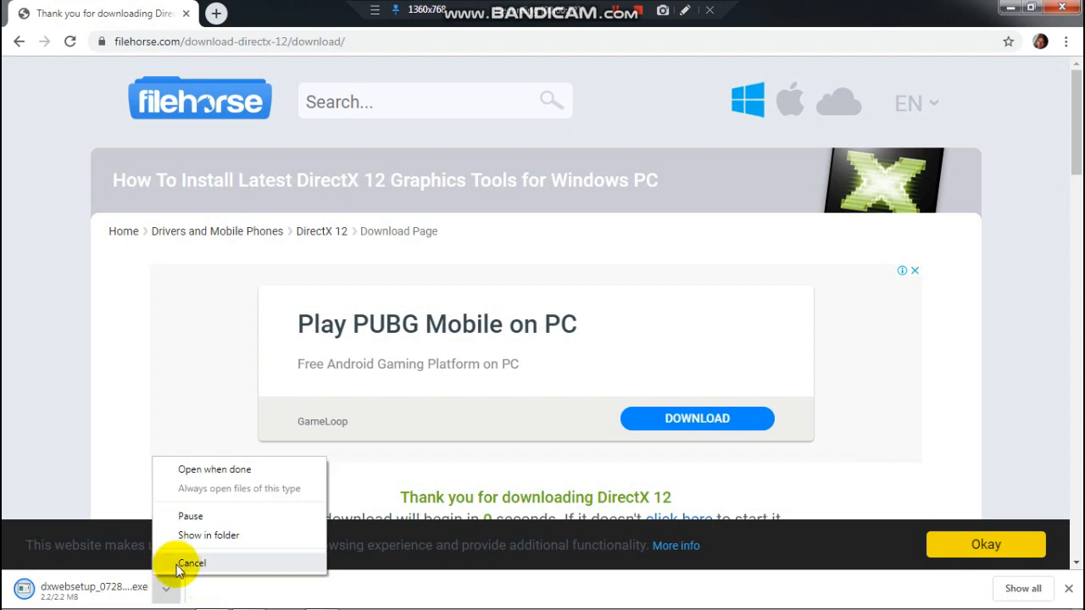
# Step: Run dxwebsetup from the Downloads folder, allowing it through the security warning
pyautogui.click(191, 563)
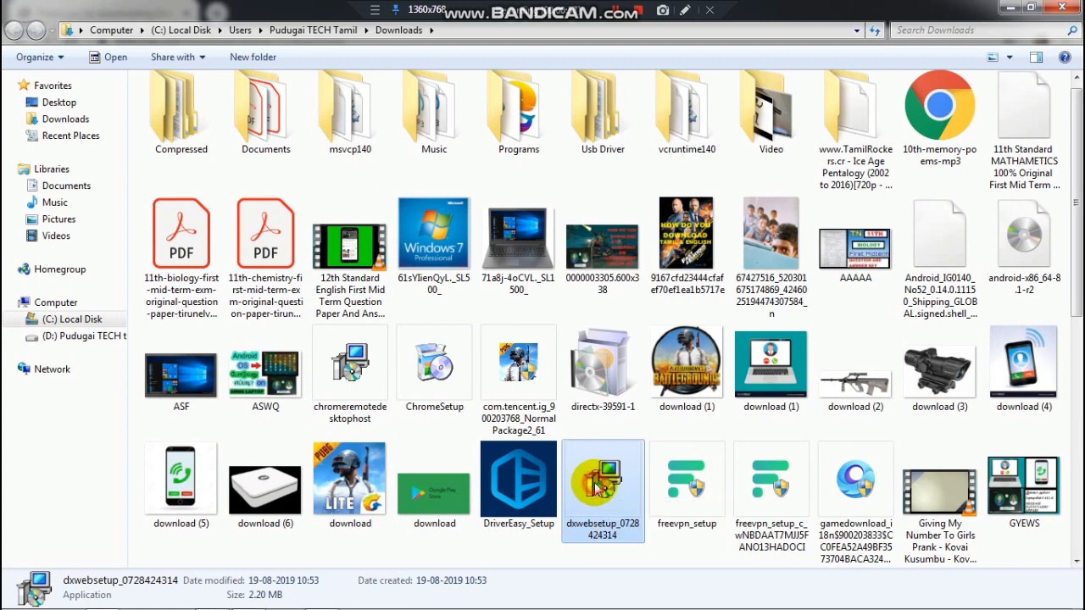
pyautogui.doubleClick(603, 479)
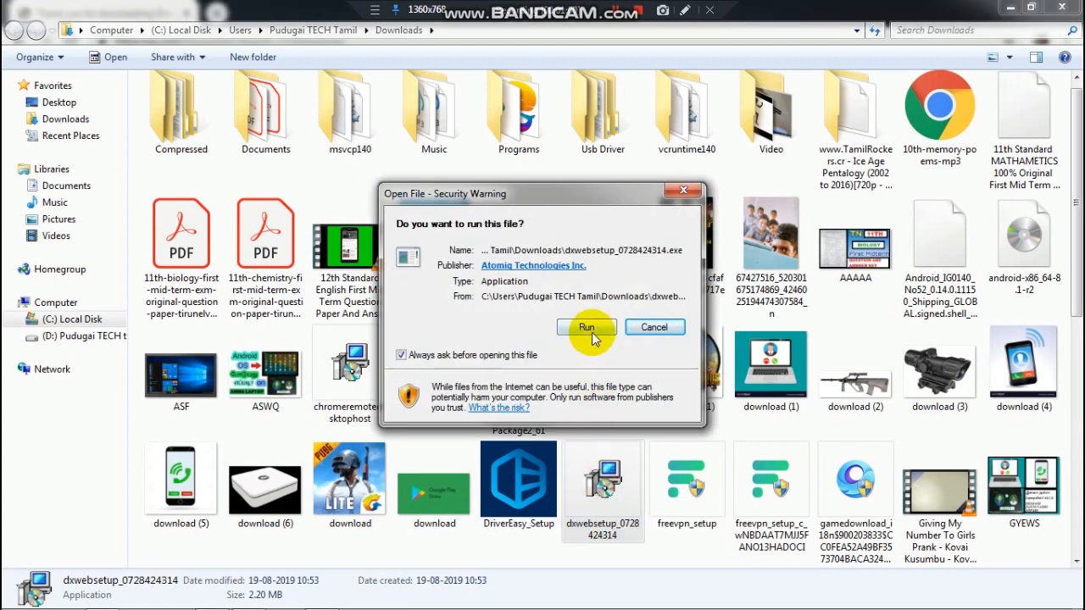
pyautogui.click(585, 327)
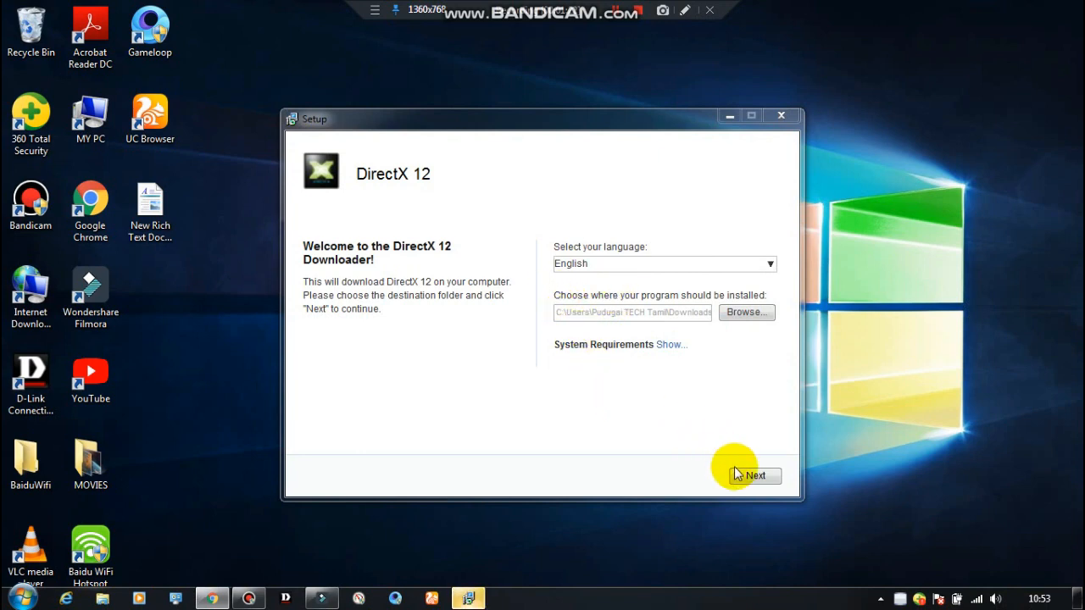
# Step: Get through the downloader's offer pages, finish the DirectX 12 download, and choose Install Now
pyautogui.click(753, 475)
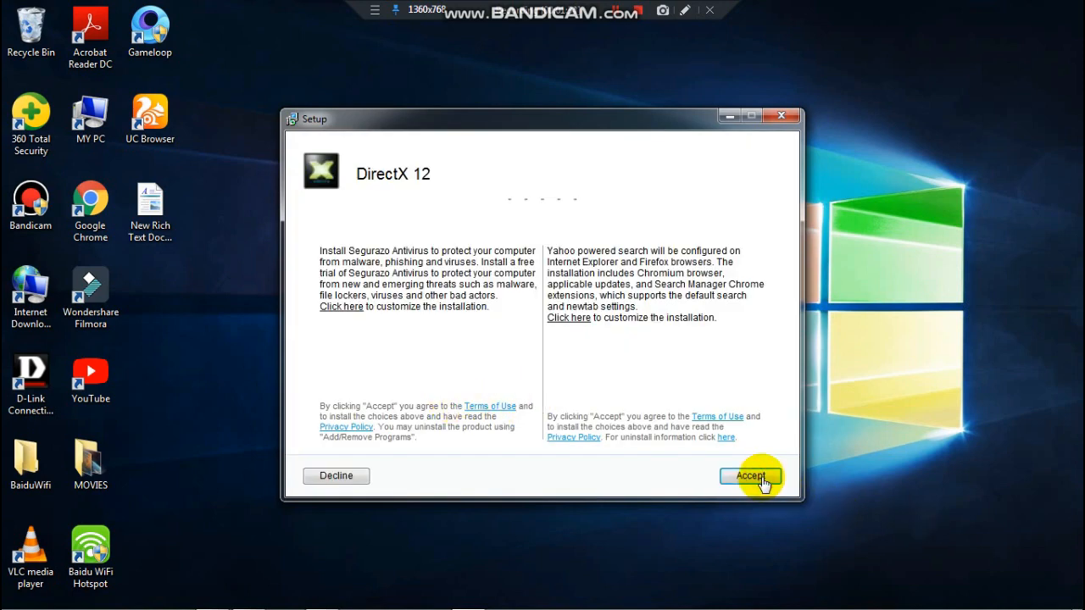
pyautogui.click(749, 475)
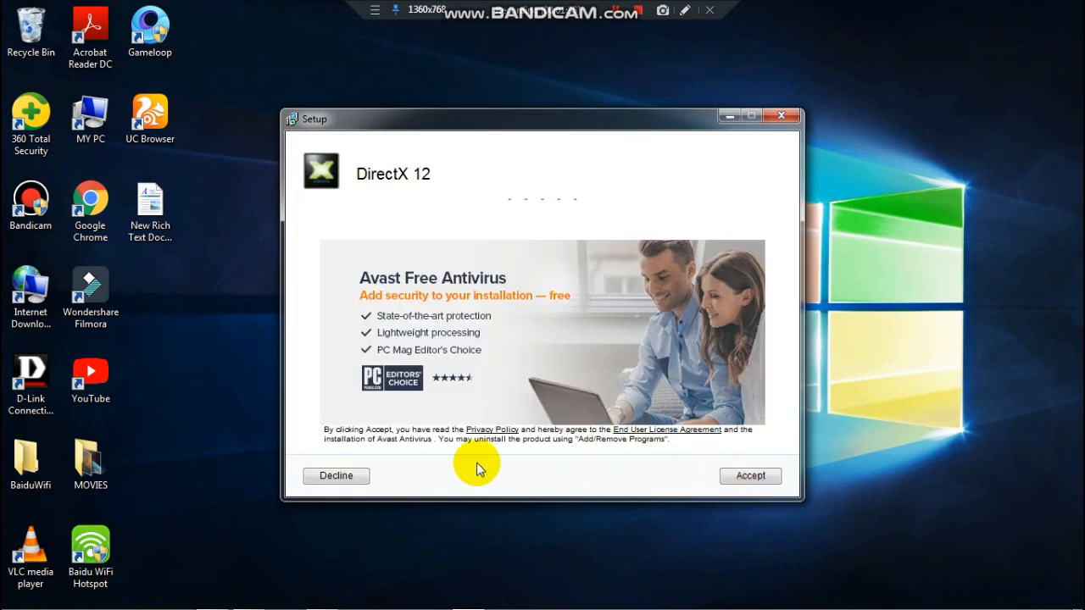
pyautogui.click(335, 476)
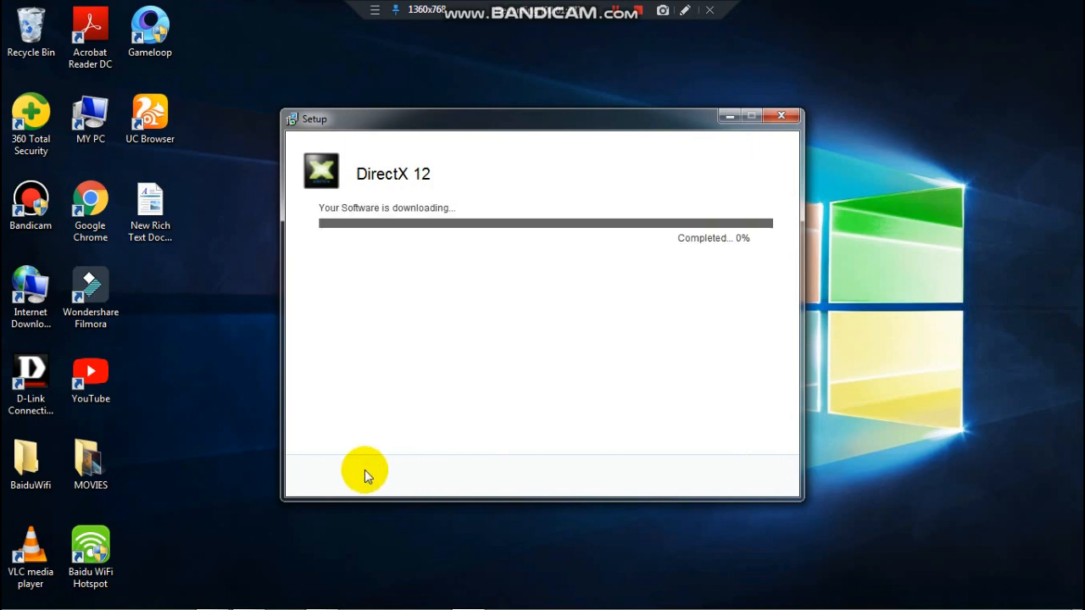
pyautogui.moveTo(475, 246)
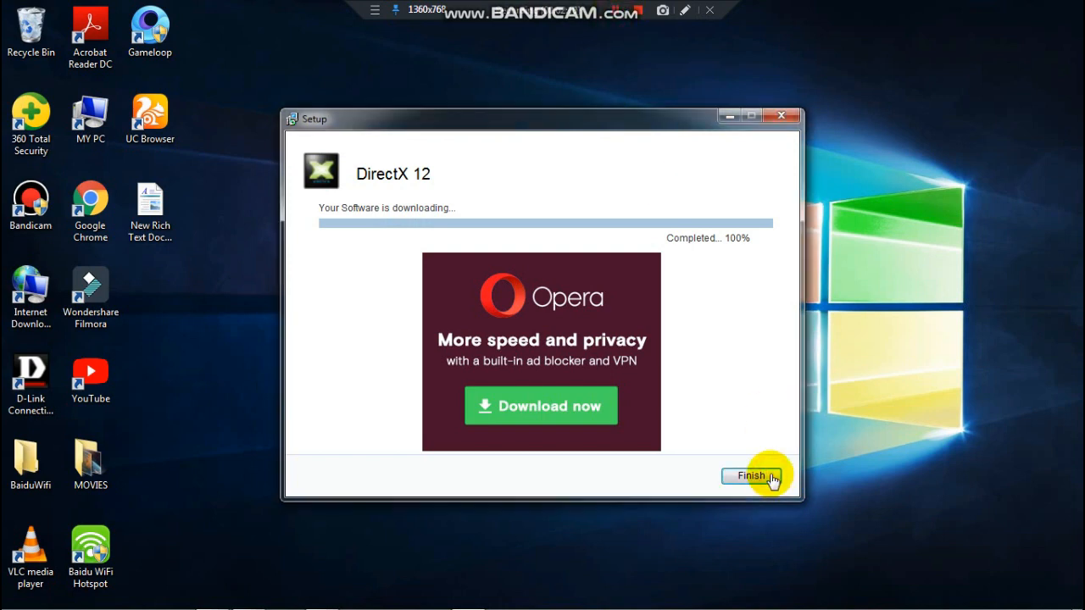
pyautogui.click(749, 475)
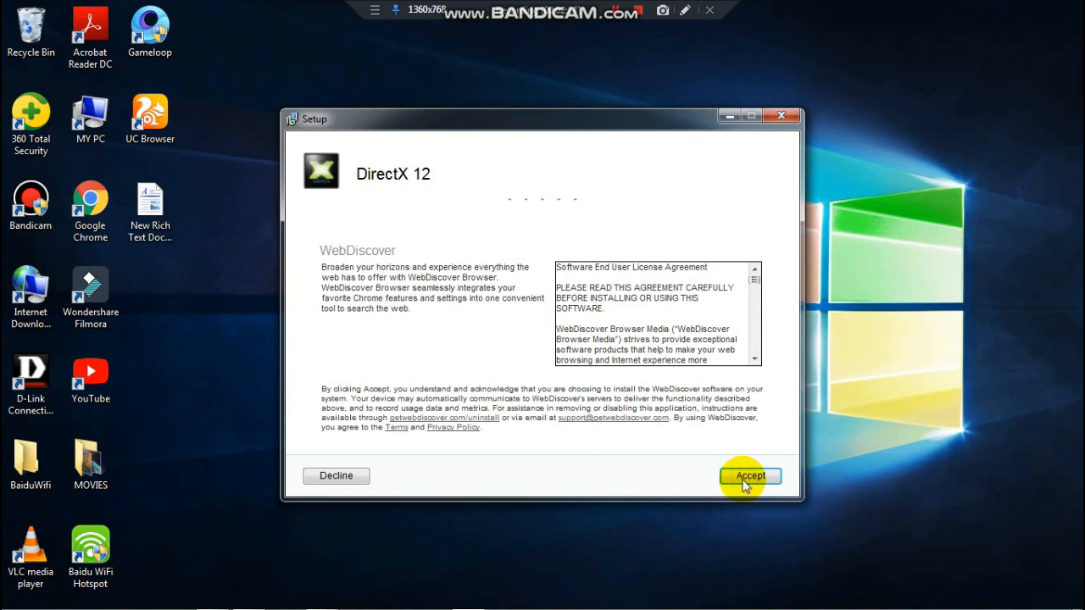
pyautogui.click(749, 475)
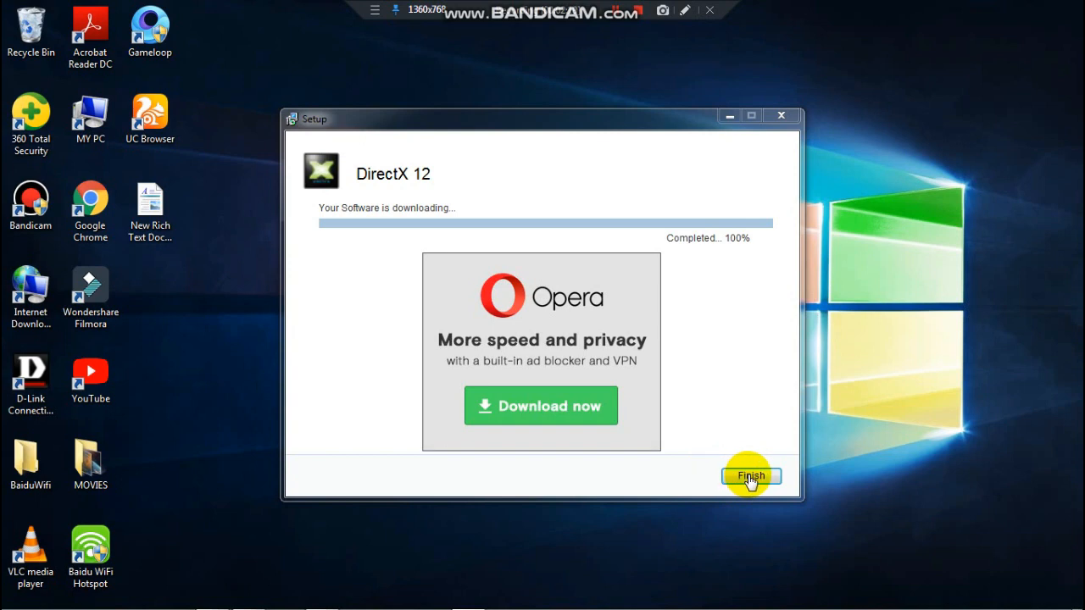
pyautogui.click(749, 476)
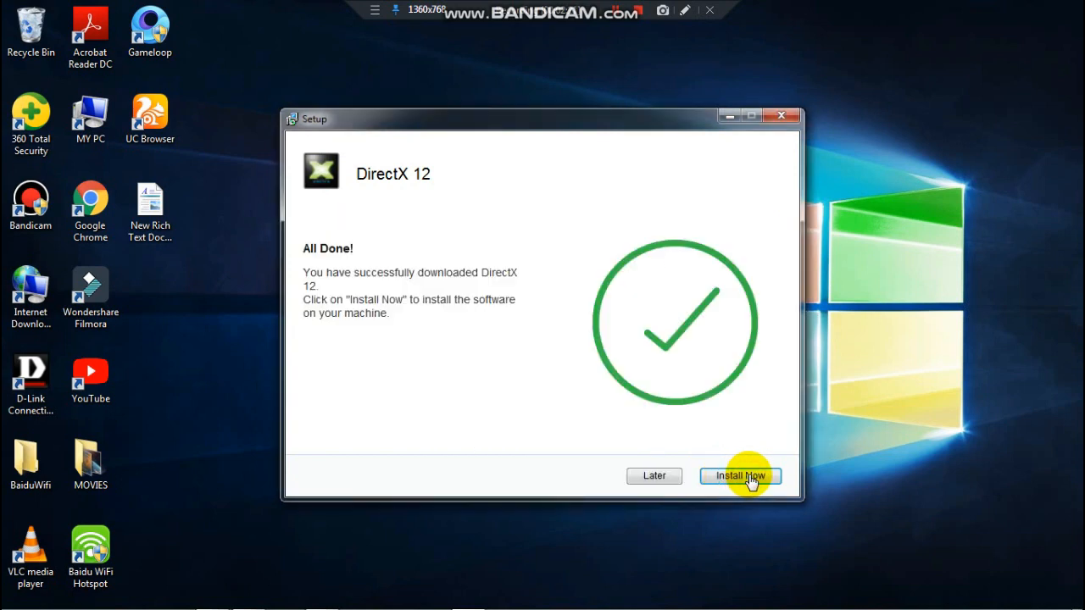
pyautogui.click(739, 475)
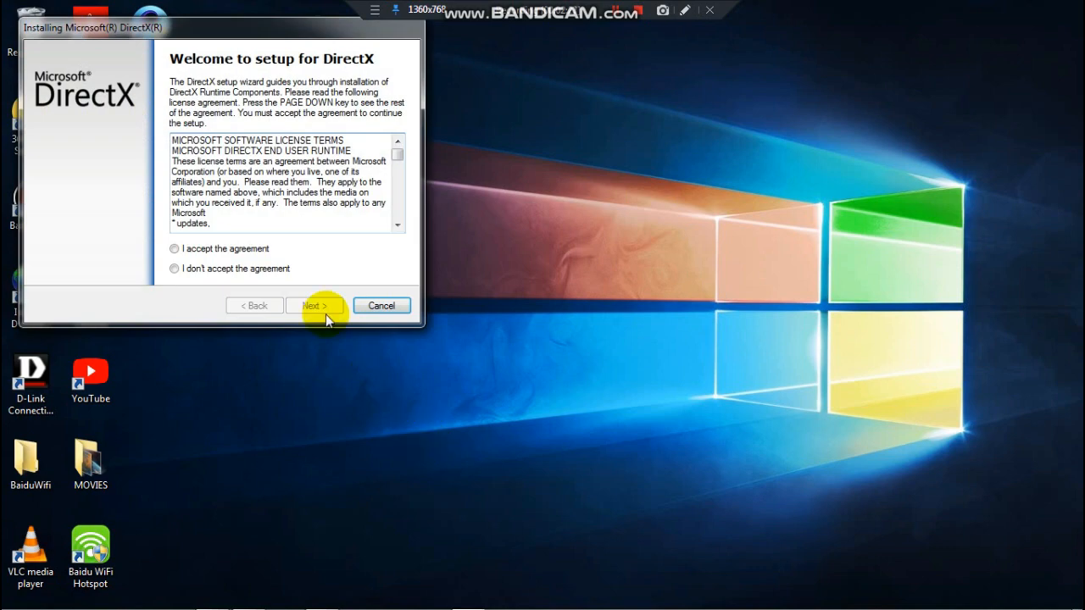
# Step: Accept the DirectX license, then close setup once it reports a newer version installed
pyautogui.click(175, 248)
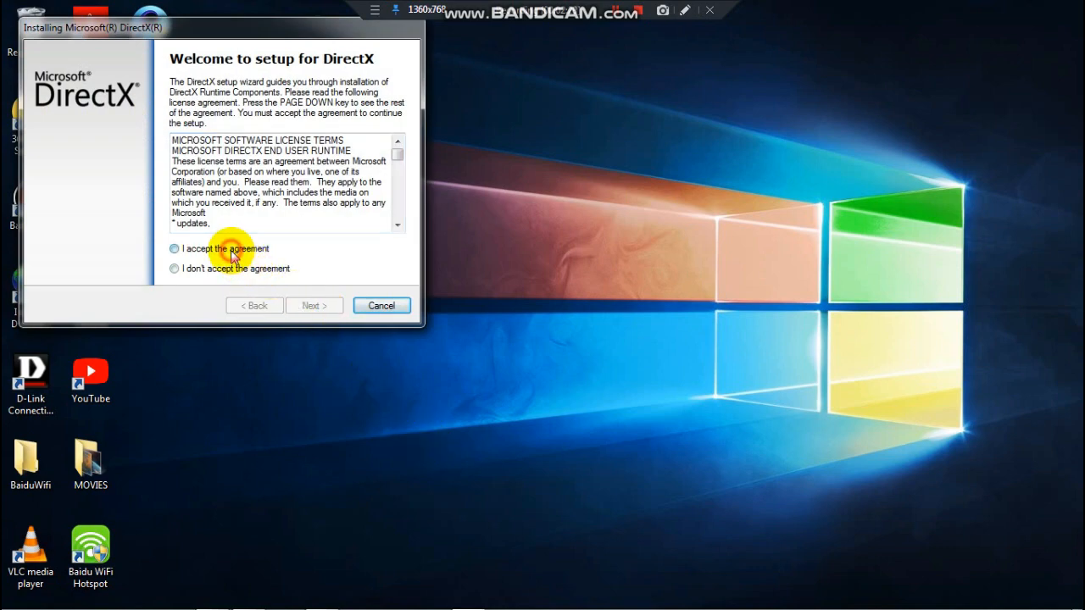
pyautogui.click(313, 305)
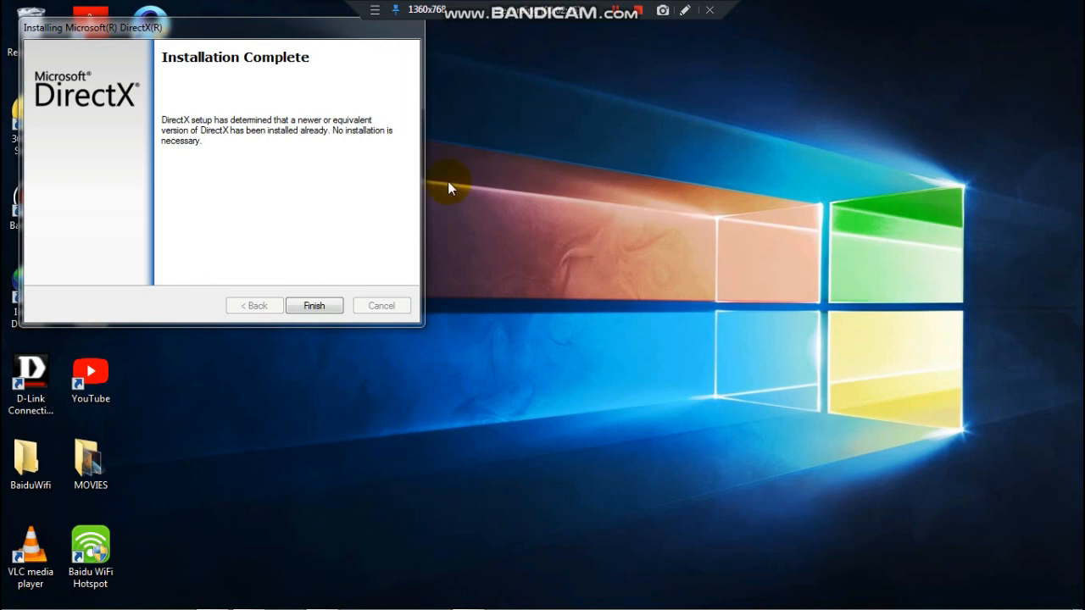
pyautogui.click(313, 305)
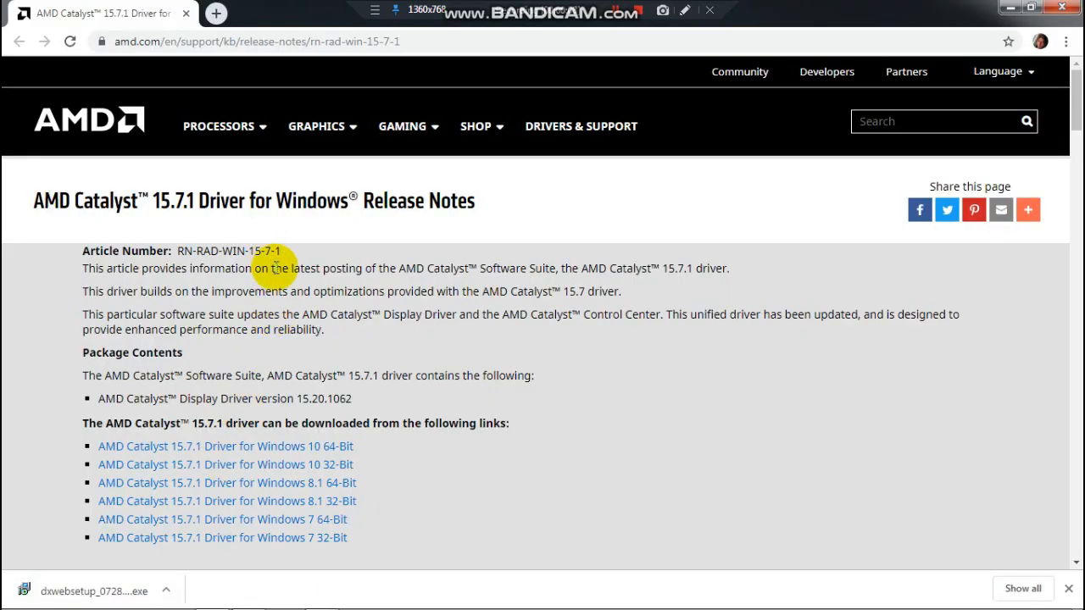
# Step: Scroll the Catalyst 15.7.1 release notes and locate the downloaded Windows 7 driver file
pyautogui.scroll(-3)
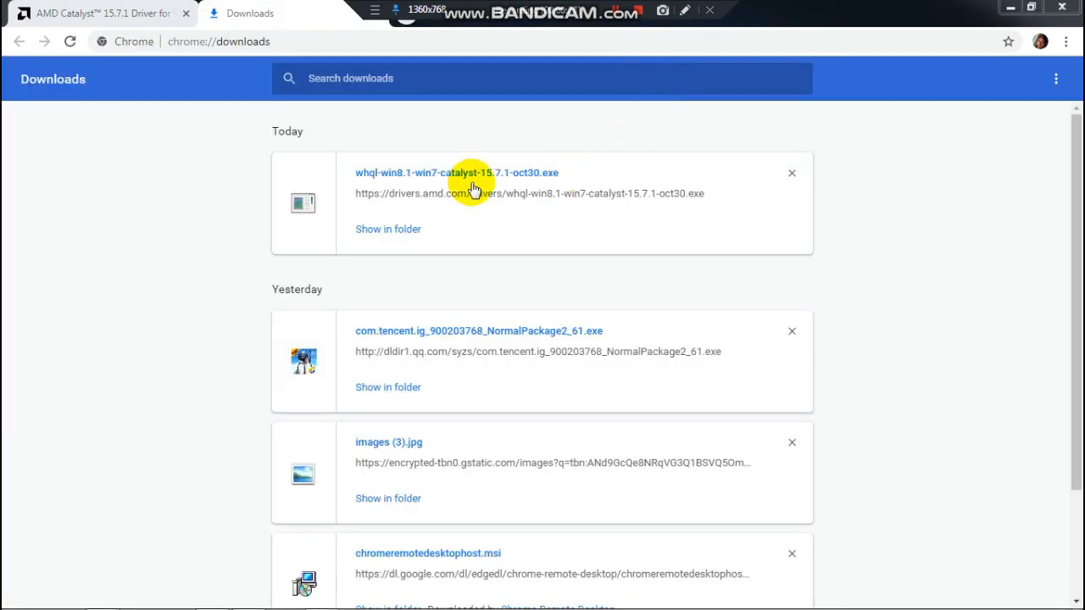
pyautogui.click(387, 229)
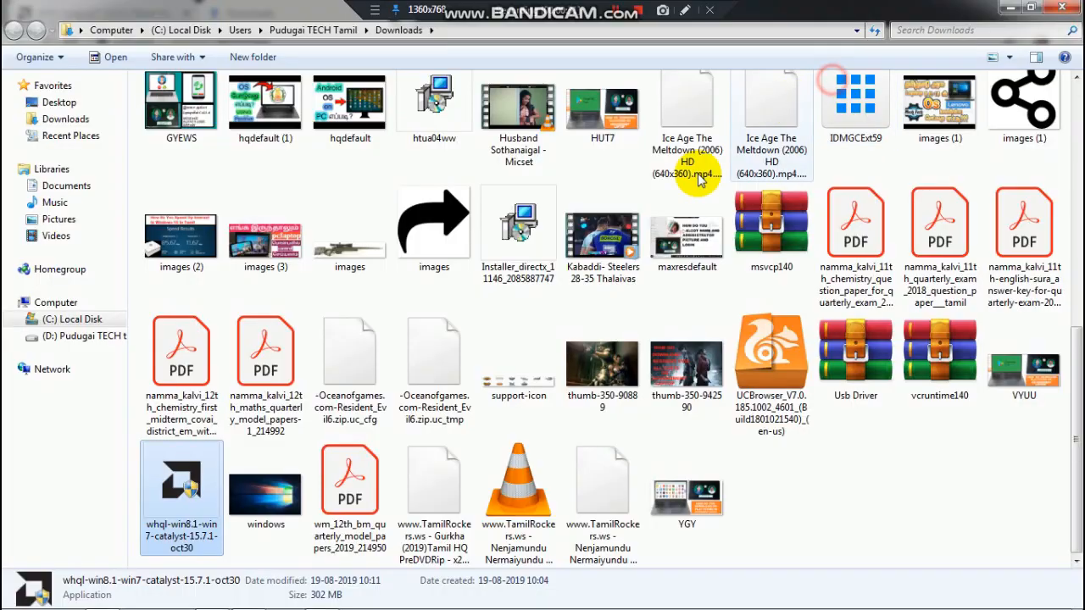
pyautogui.moveTo(201, 486)
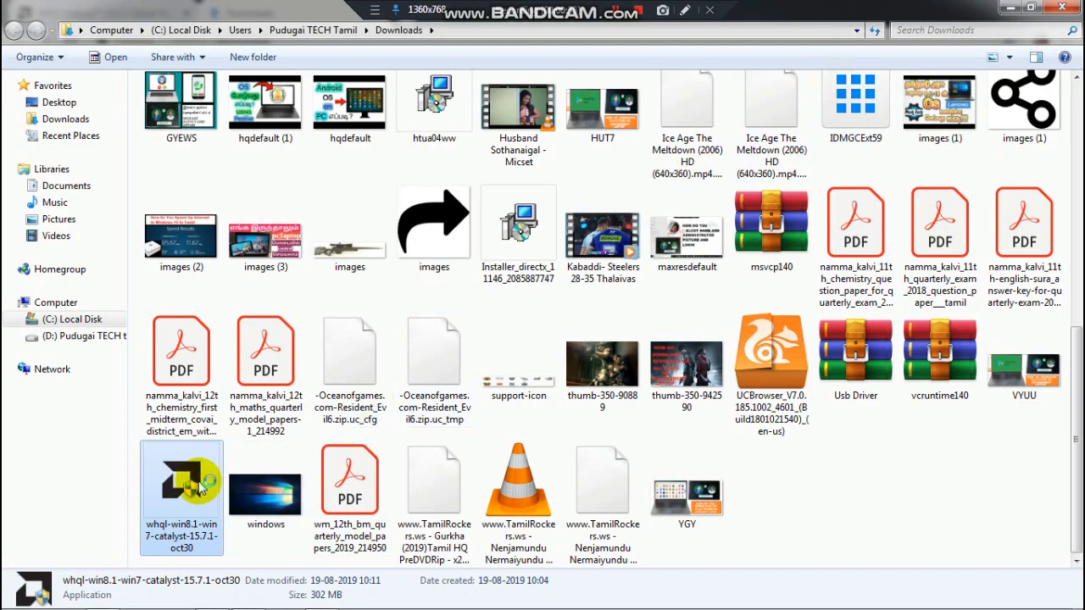
# Step: Launch whql-win8.1-win7-catalyst-15.7.1-oct30 from the Downloads folder
pyautogui.doubleClick(181, 483)
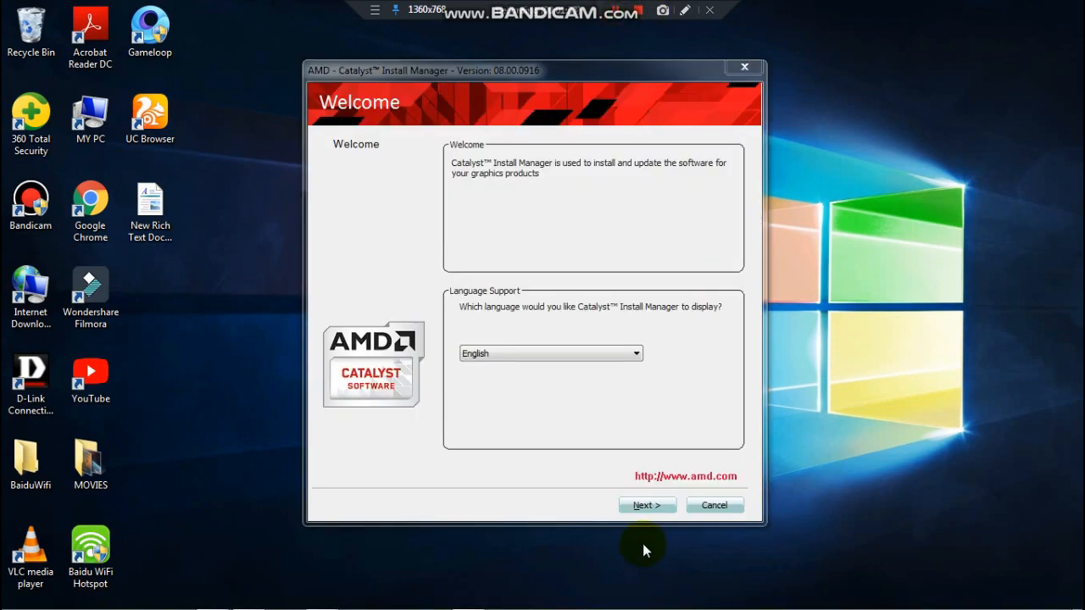
# Step: Advance past the Catalyst Install Manager welcome and finish the completed installation
pyautogui.click(646, 505)
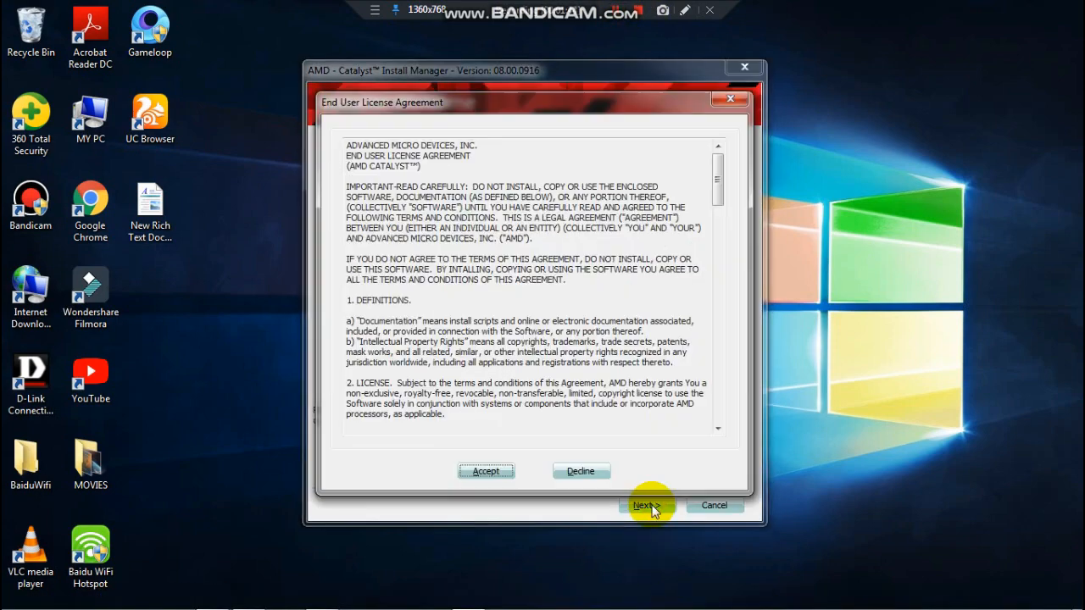
pyautogui.click(646, 505)
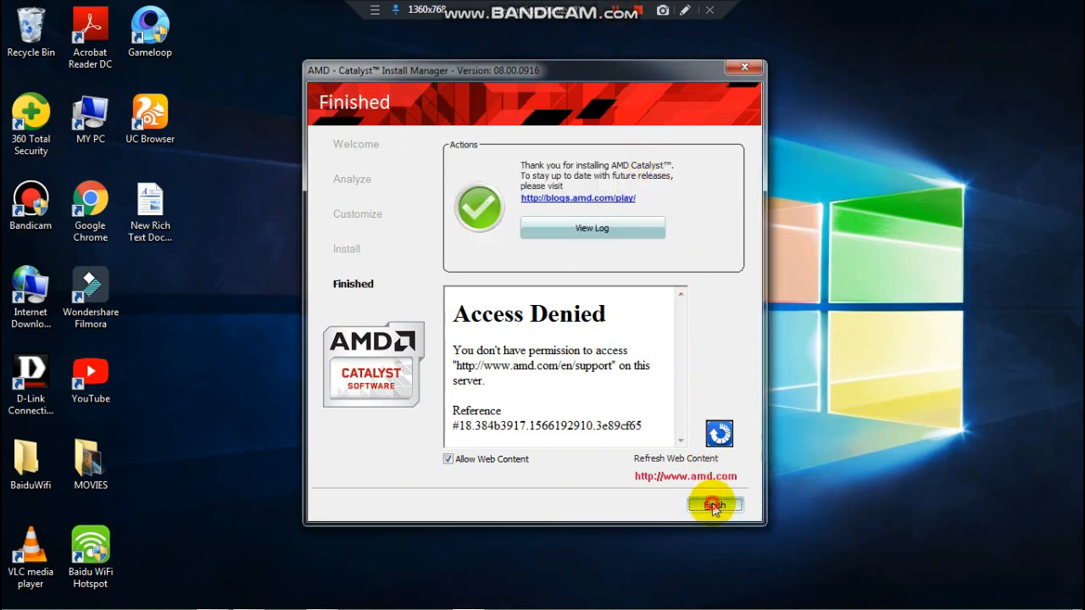
pyautogui.click(713, 505)
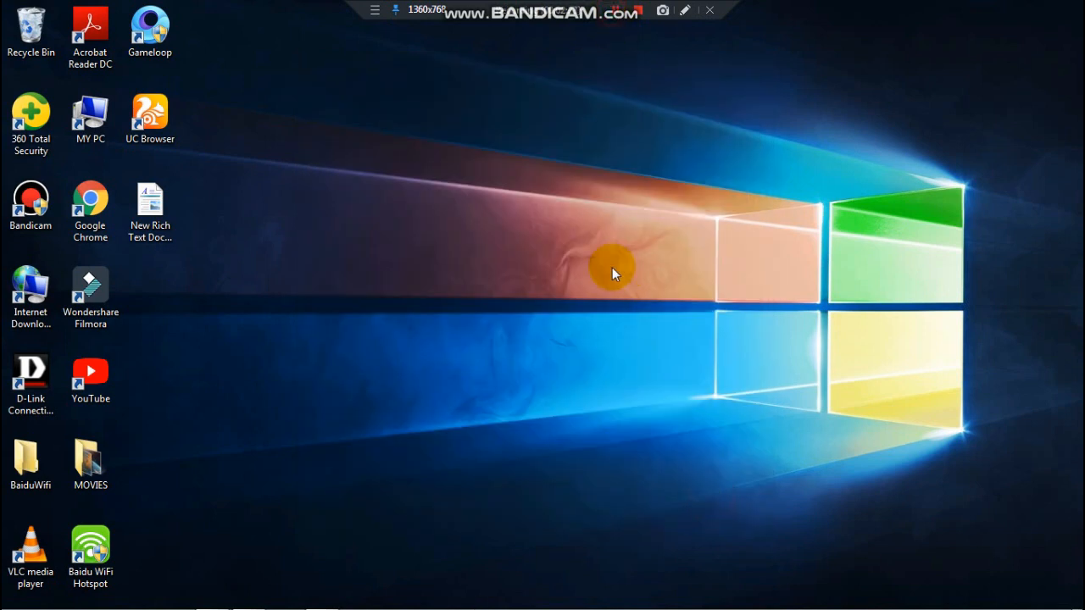
# Step: Launch Catalyst Control Center from the desktop context menu and open its Gaming section
pyautogui.rightClick(614, 267)
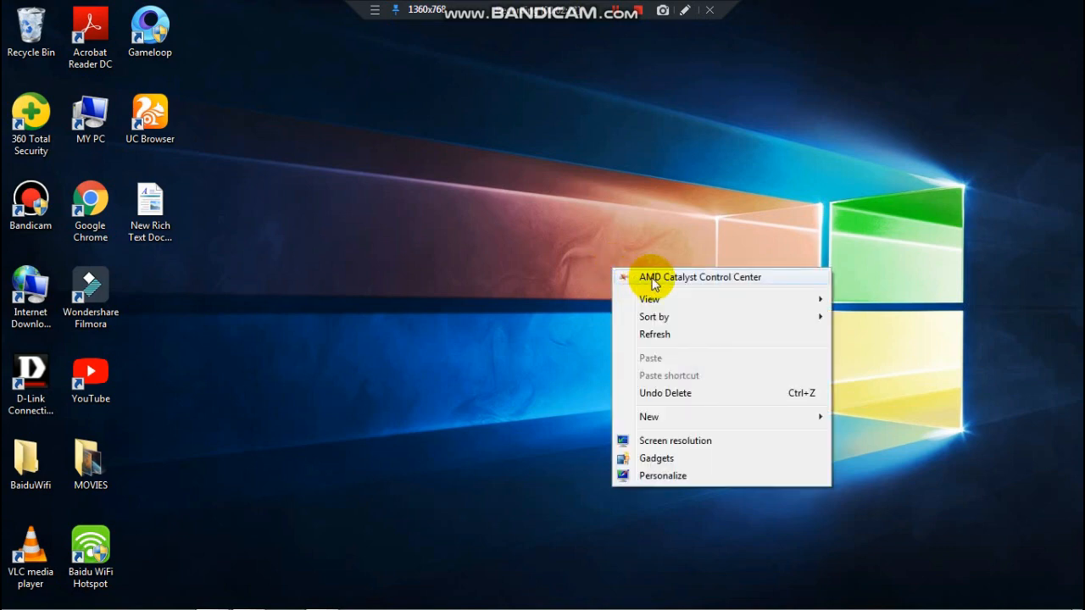
pyautogui.click(652, 284)
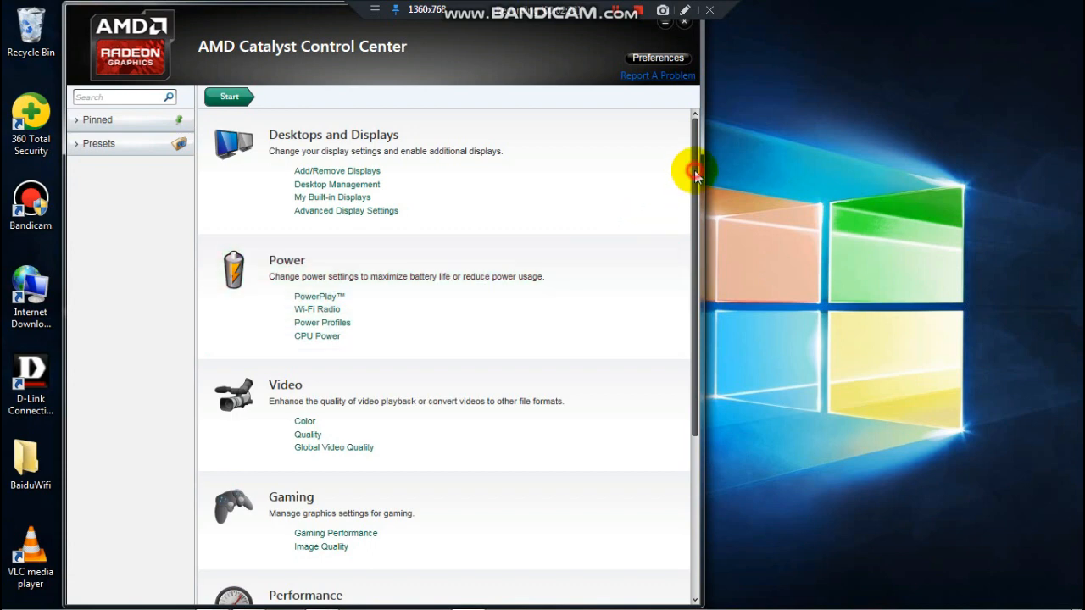
pyautogui.scroll(-3)
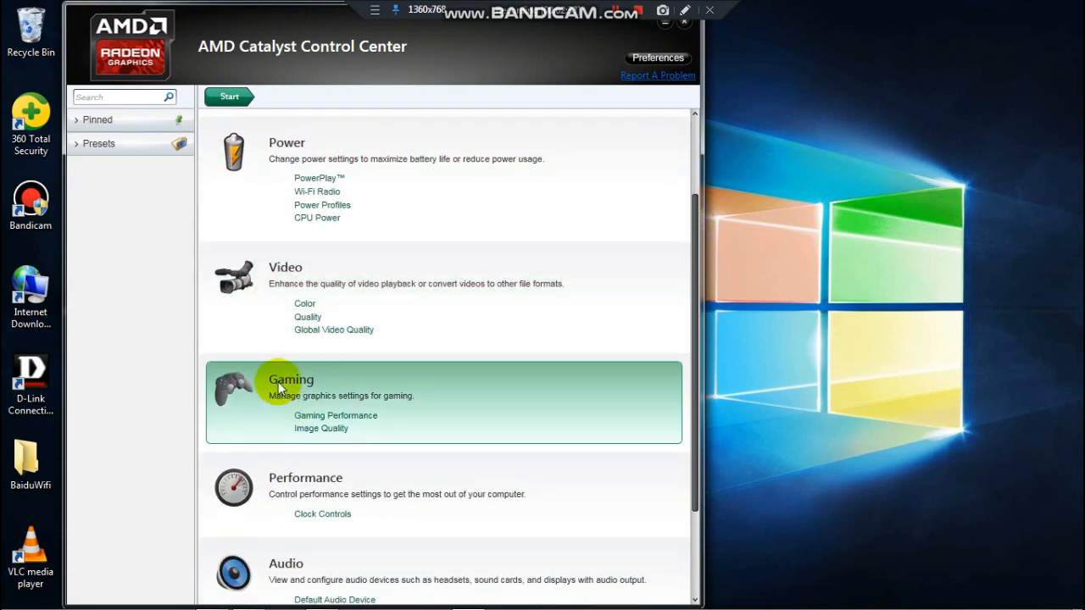
pyautogui.click(291, 379)
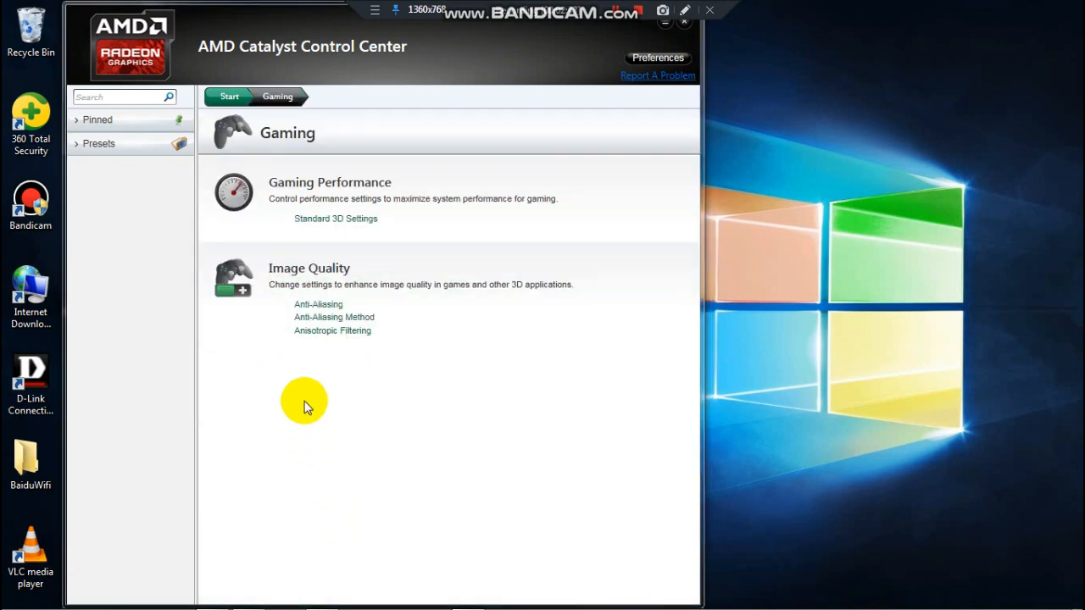
# Step: Drag the Standard 3D Settings slider to Optimal Quality and apply it
pyautogui.click(329, 181)
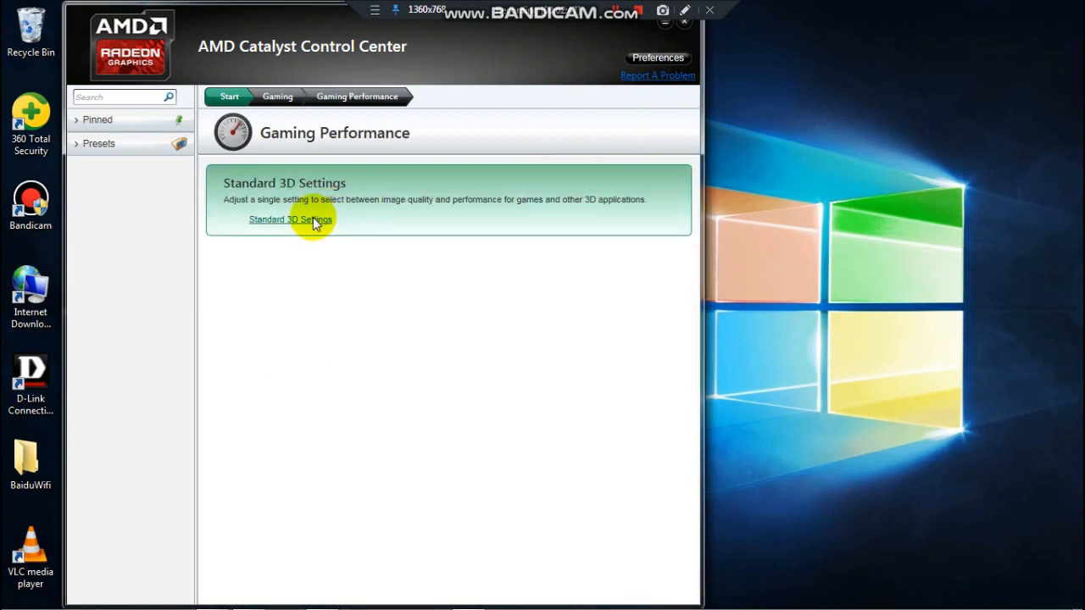
pyautogui.click(290, 219)
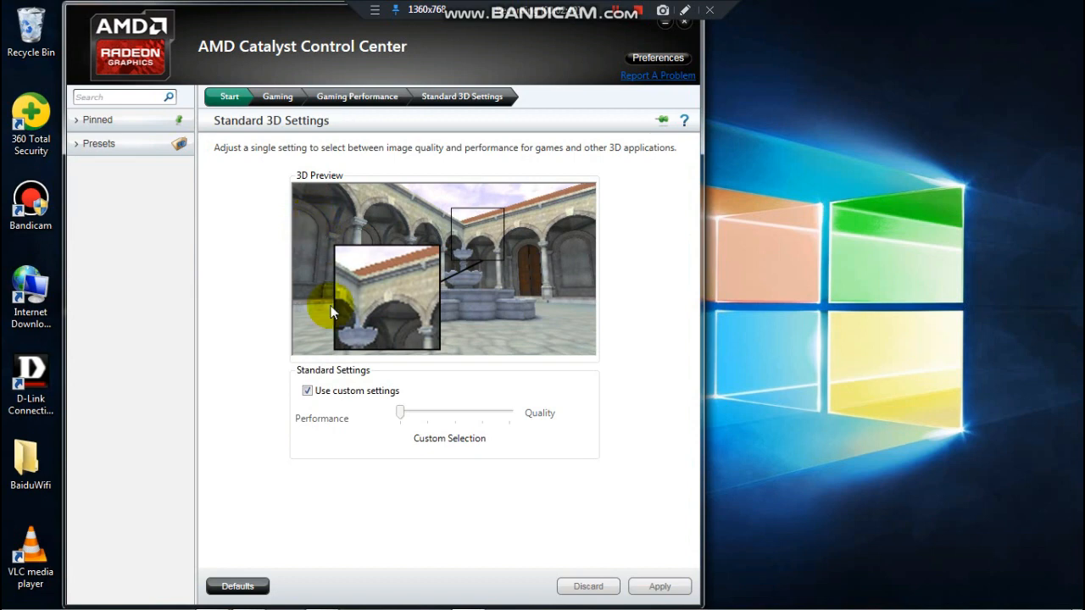
pyautogui.moveTo(308, 391)
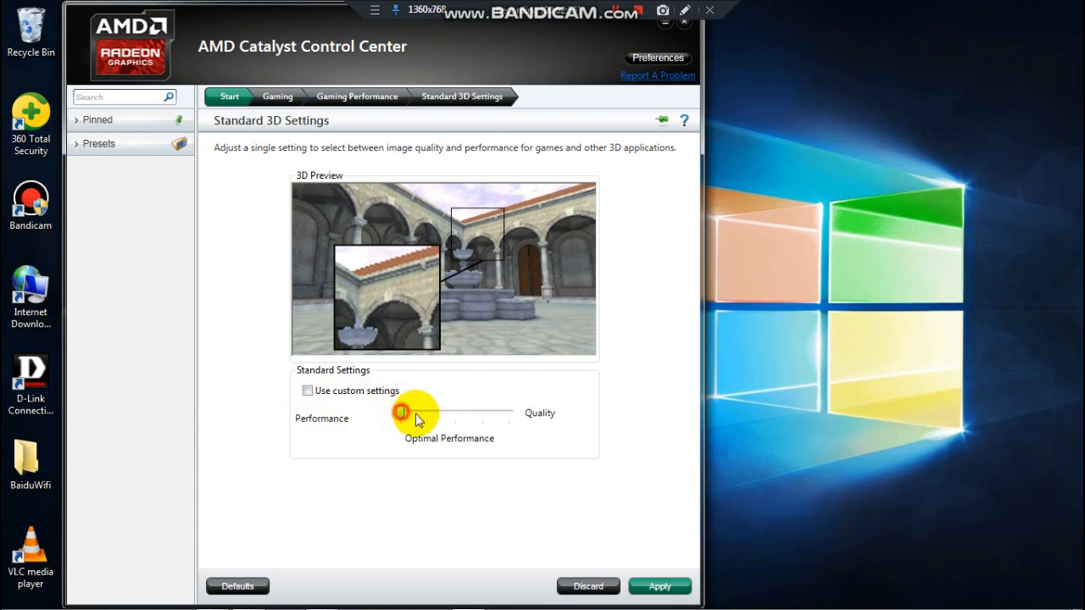
pyautogui.moveTo(401, 412); pyautogui.dragTo(510, 413)
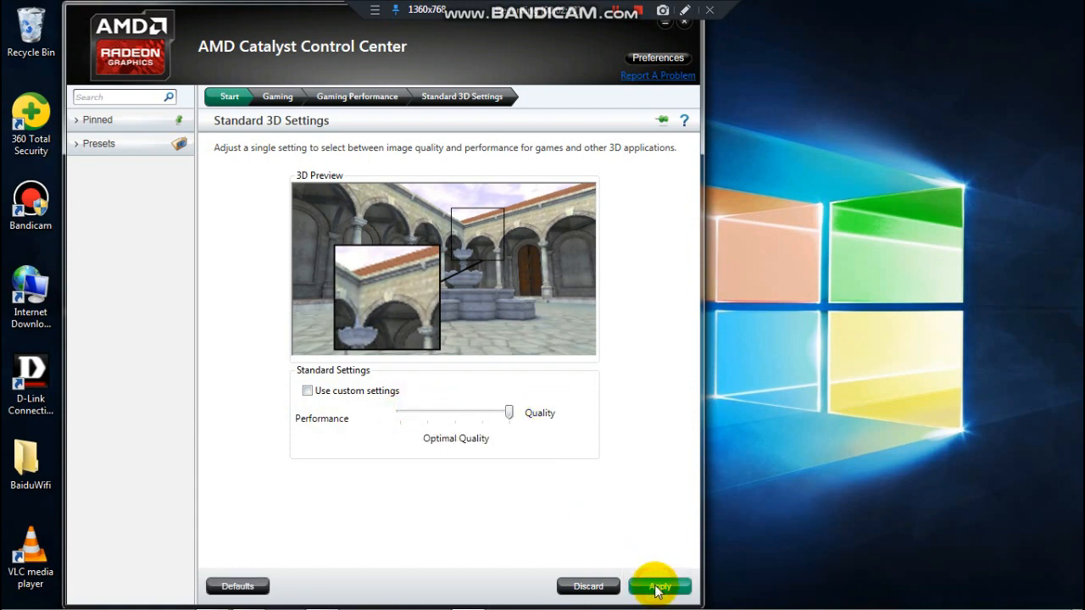
pyautogui.click(659, 585)
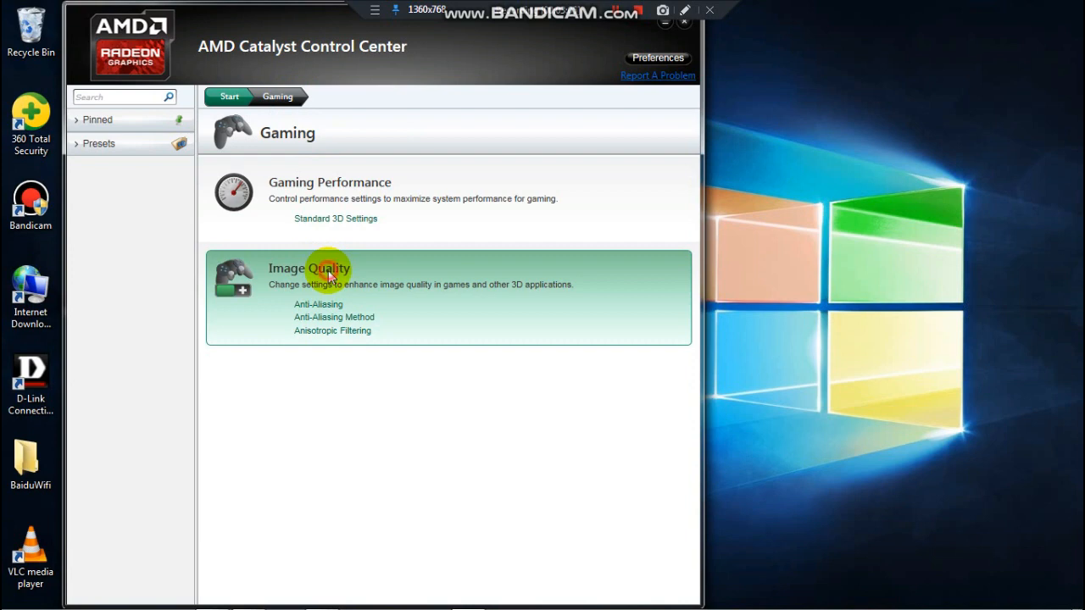
# Step: Set anti-aliasing to 8xEQ with the Edge-detect filter, apply, and go back to Gaming
pyautogui.click(308, 268)
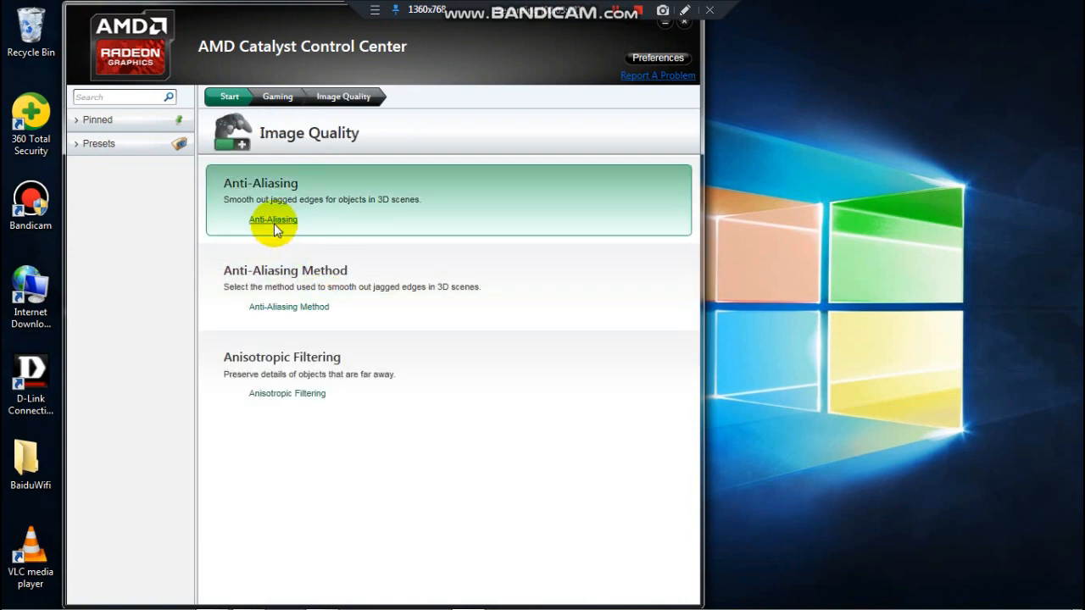
pyautogui.click(273, 219)
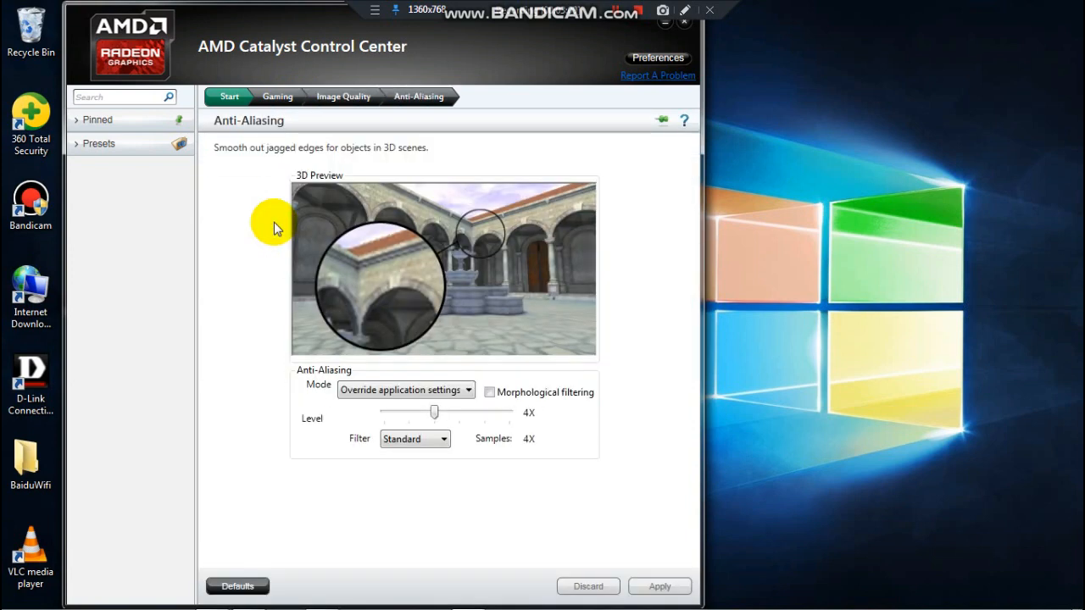
pyautogui.moveTo(432, 411)
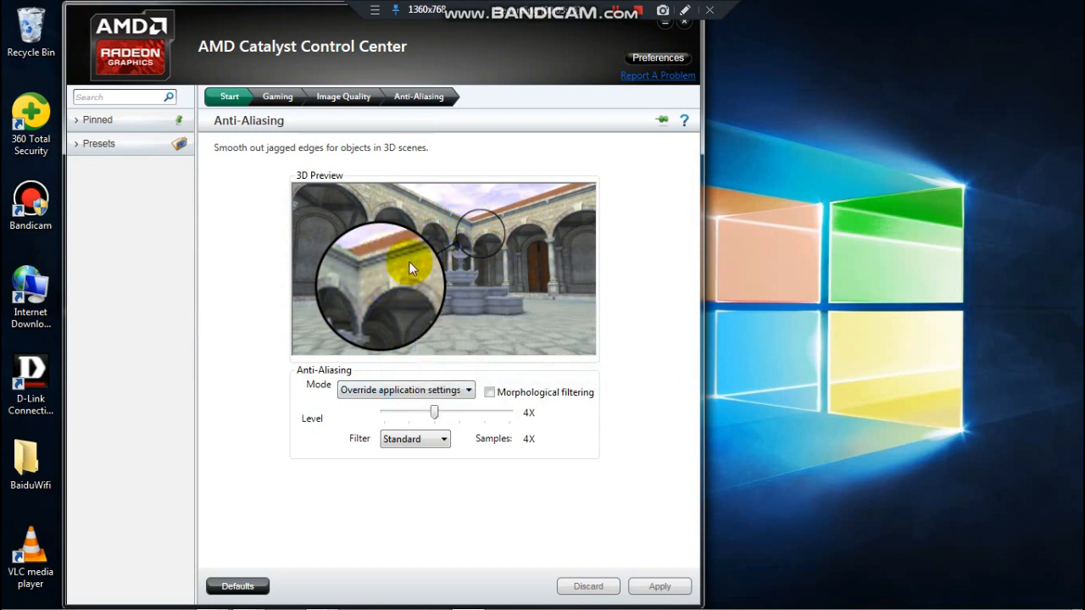
pyautogui.moveTo(434, 411); pyautogui.dragTo(486, 412)
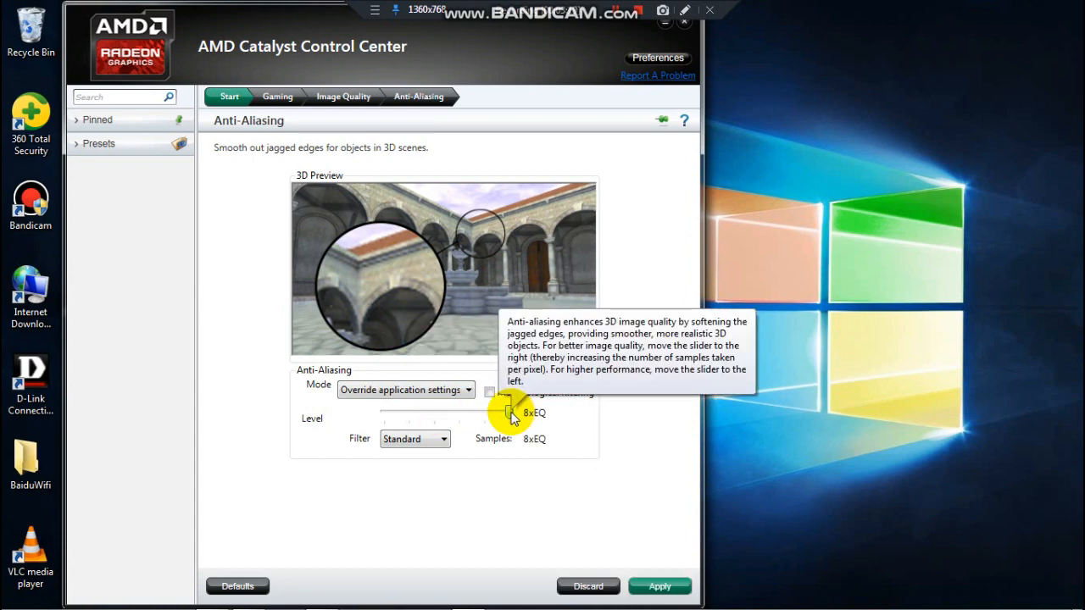
pyautogui.click(442, 438)
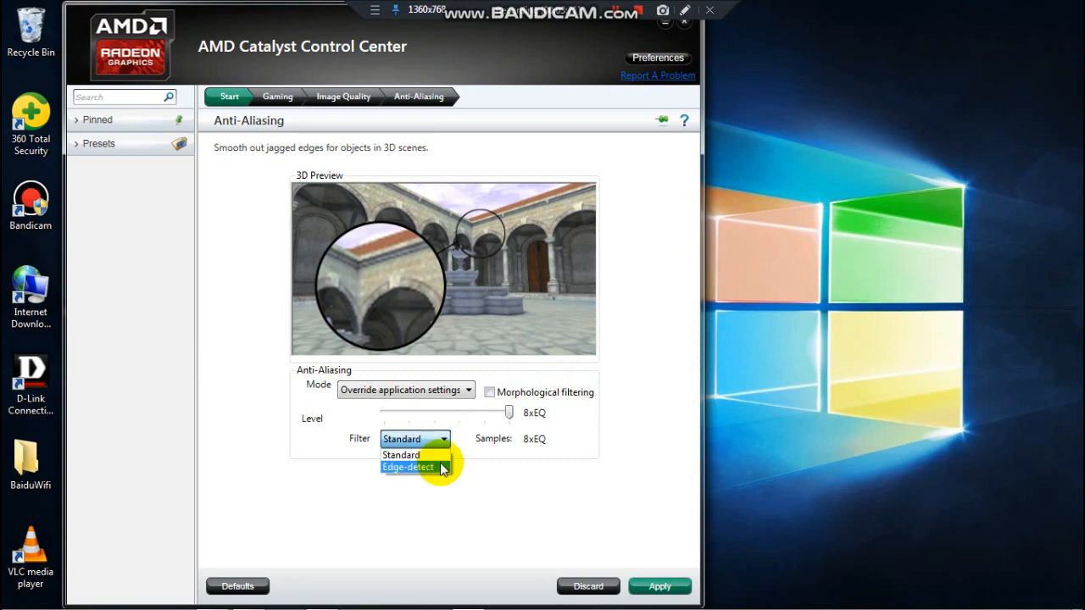
pyautogui.click(410, 467)
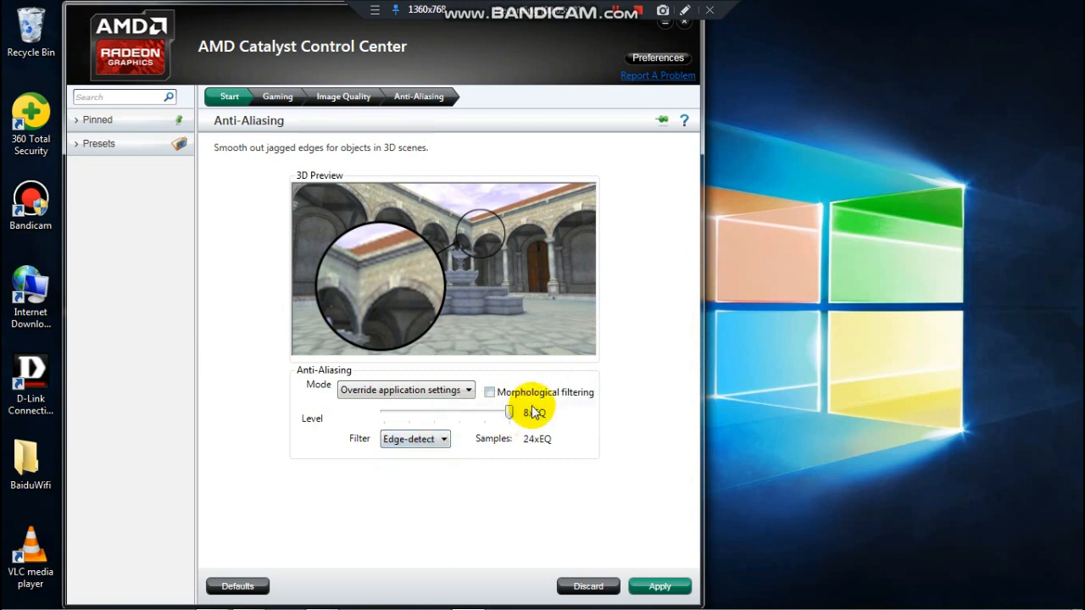
pyautogui.moveTo(489, 392)
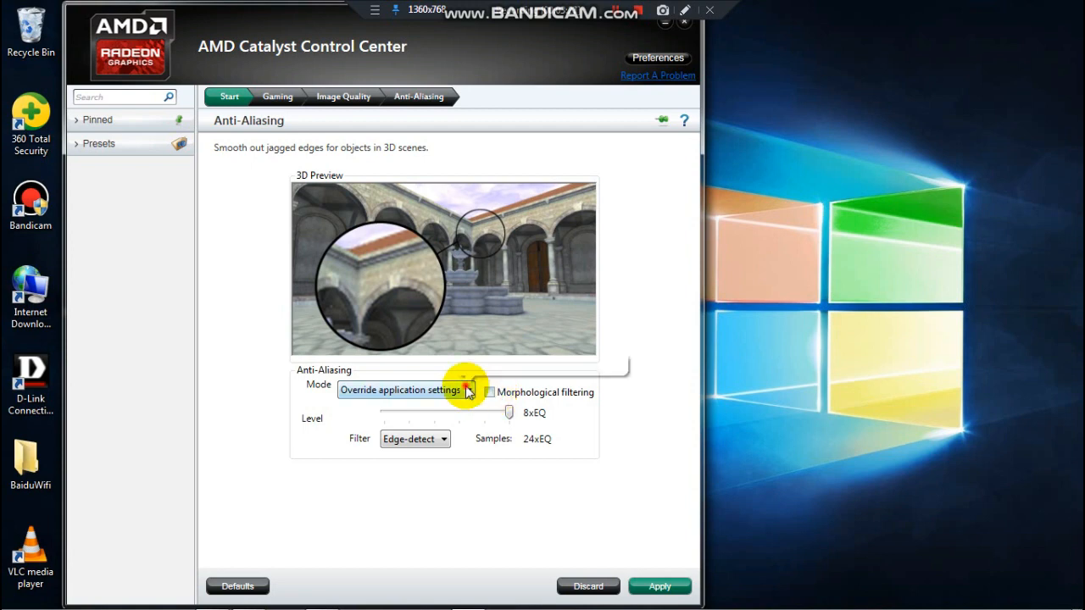
pyautogui.click(405, 390)
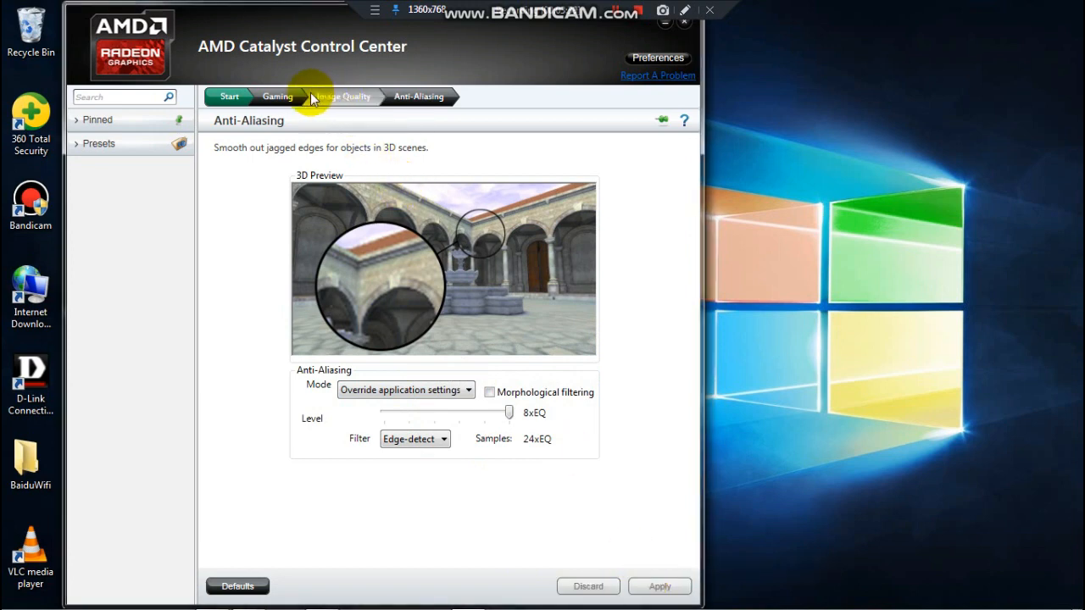
pyautogui.click(278, 96)
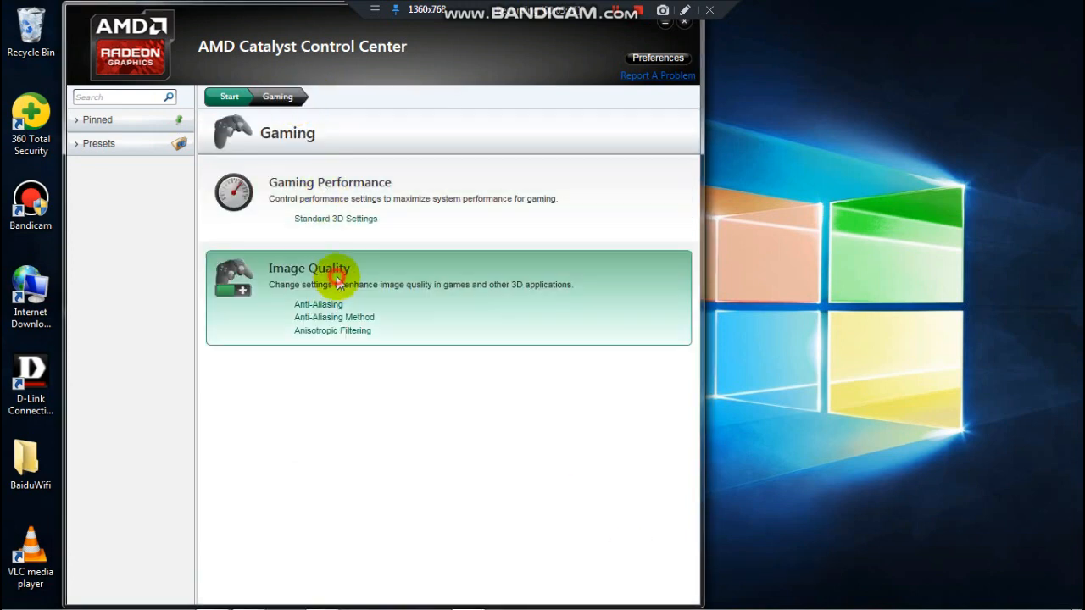
# Step: Set the anti-aliasing method slider to Adaptive multisampling, then return to the Image Quality overview
pyautogui.click(308, 267)
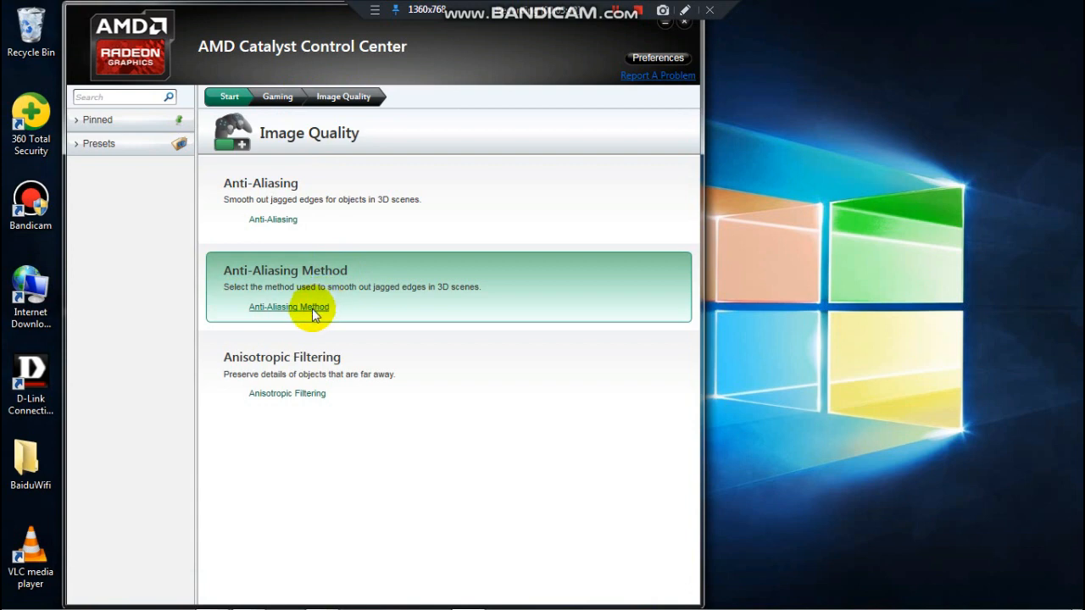
pyautogui.click(288, 307)
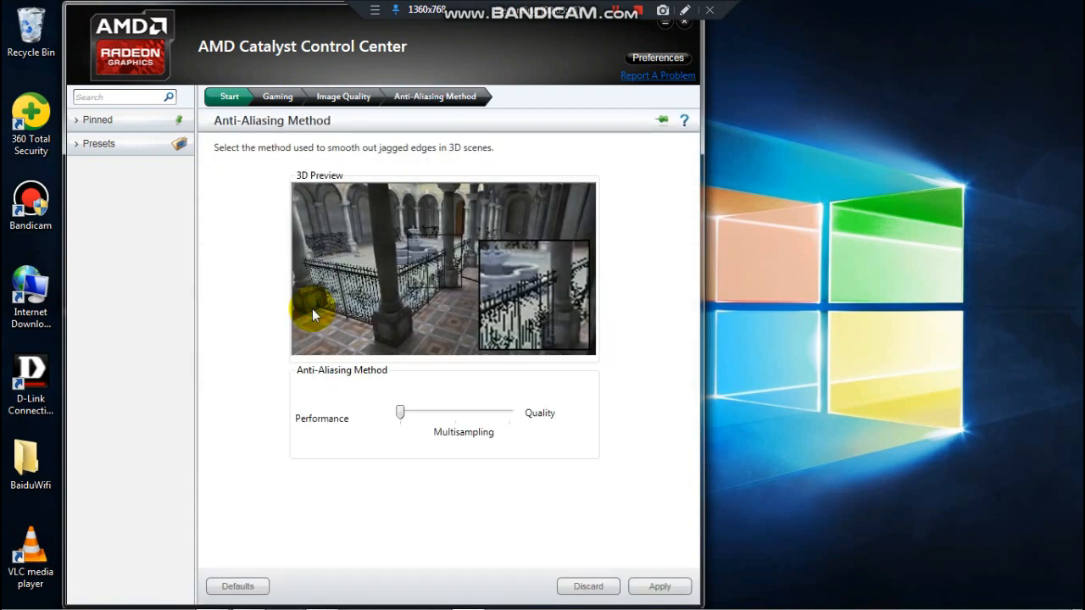
pyautogui.moveTo(402, 415)
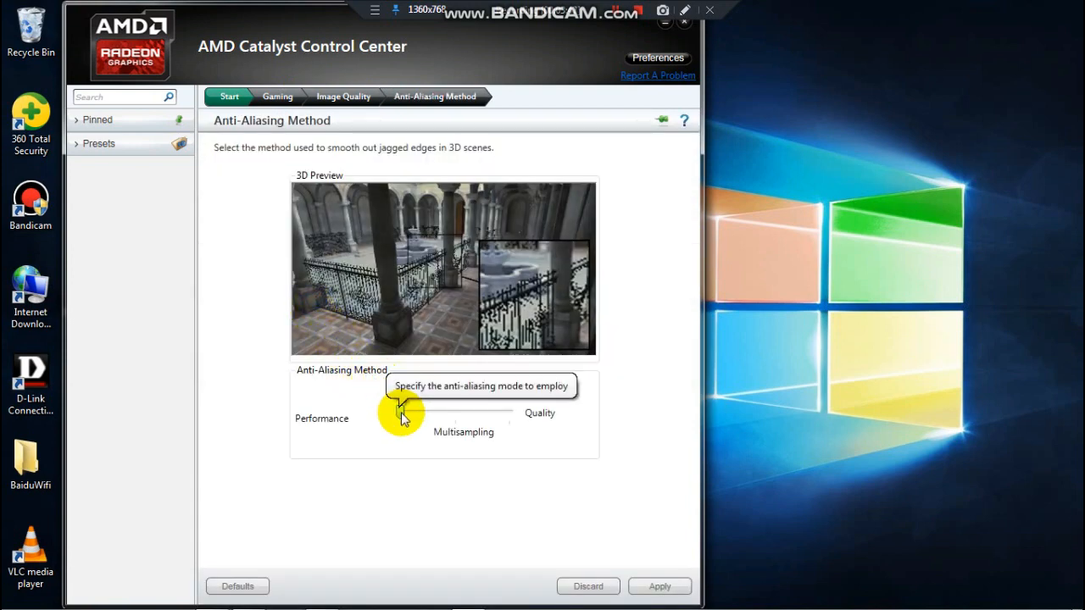
pyautogui.moveTo(403, 415); pyautogui.dragTo(509, 415)
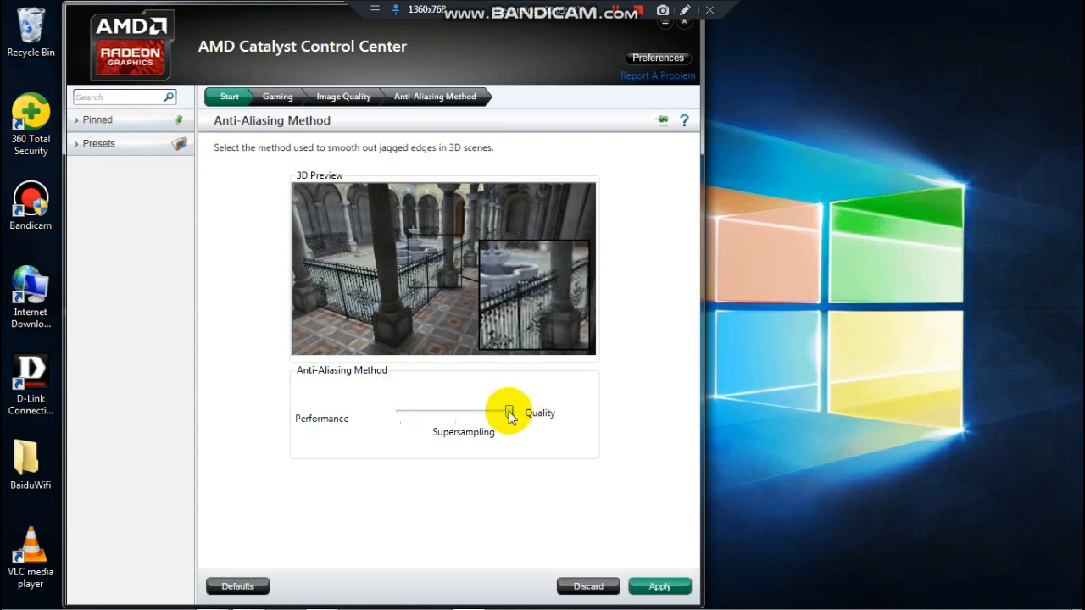
pyautogui.moveTo(508, 412); pyautogui.dragTo(454, 413)
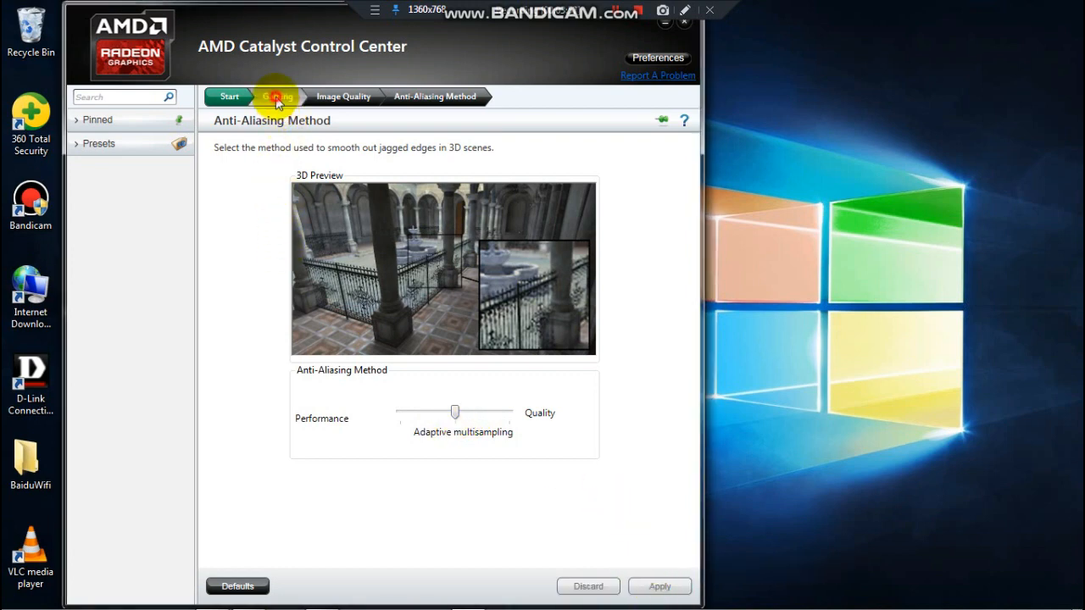
pyautogui.click(343, 96)
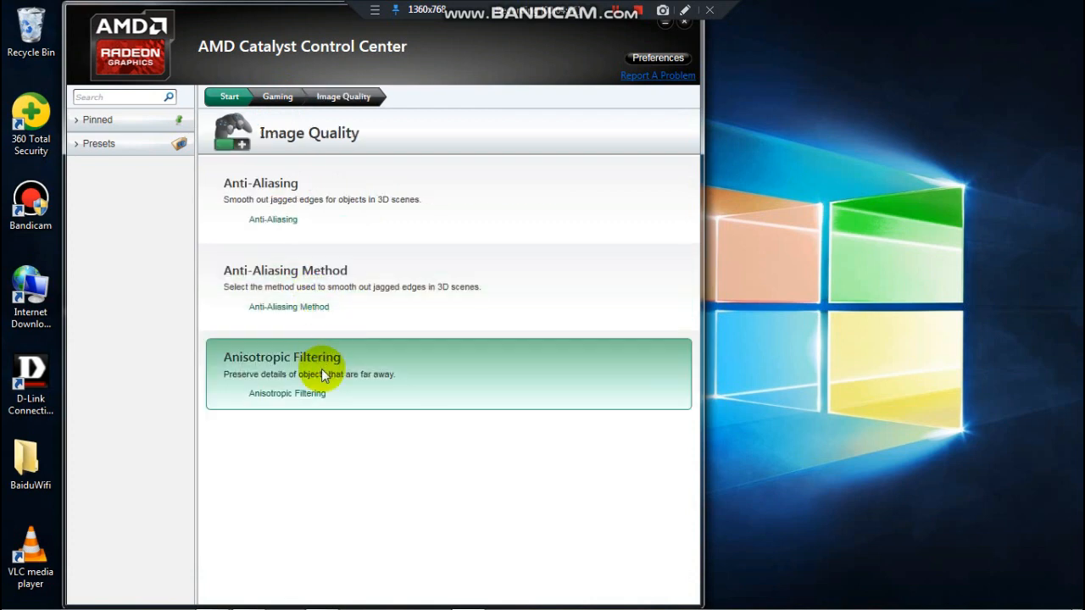
# Step: Open Anisotropic Filtering to view its 16X per-pixel sample setting
pyautogui.click(282, 357)
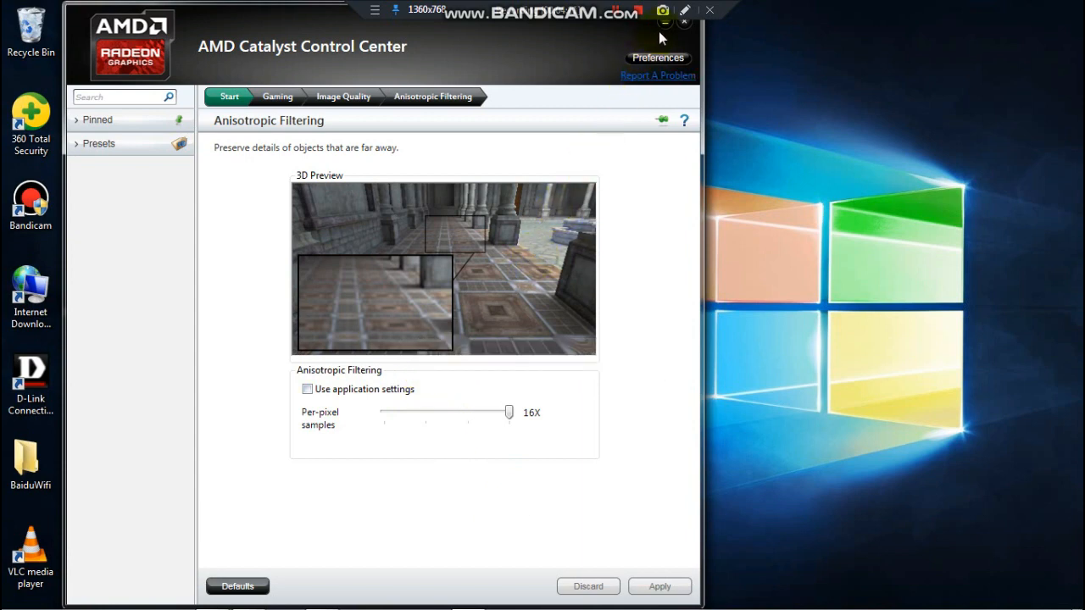
# Step: Refresh the Windows 7 desktop from its right-click menu
pyautogui.rightClick(576, 140)
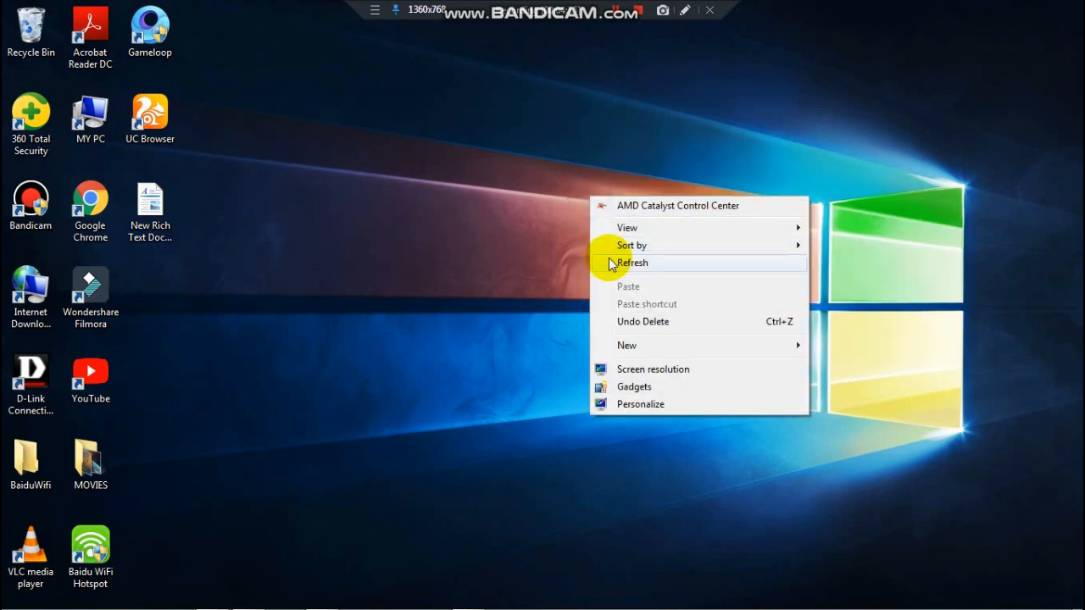
pyautogui.click(632, 263)
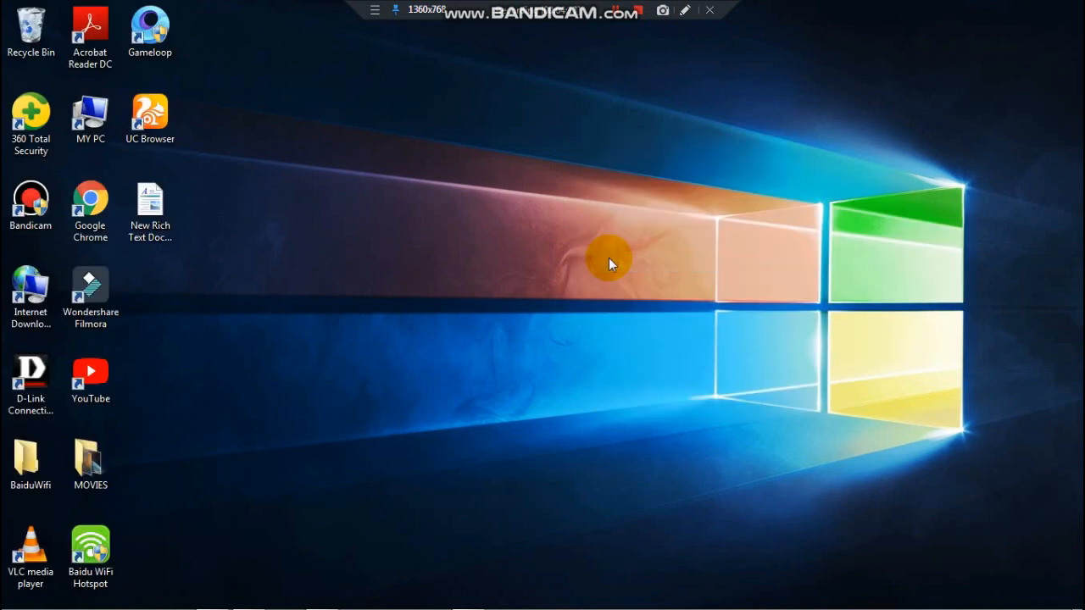
pyautogui.moveTo(637, 41)
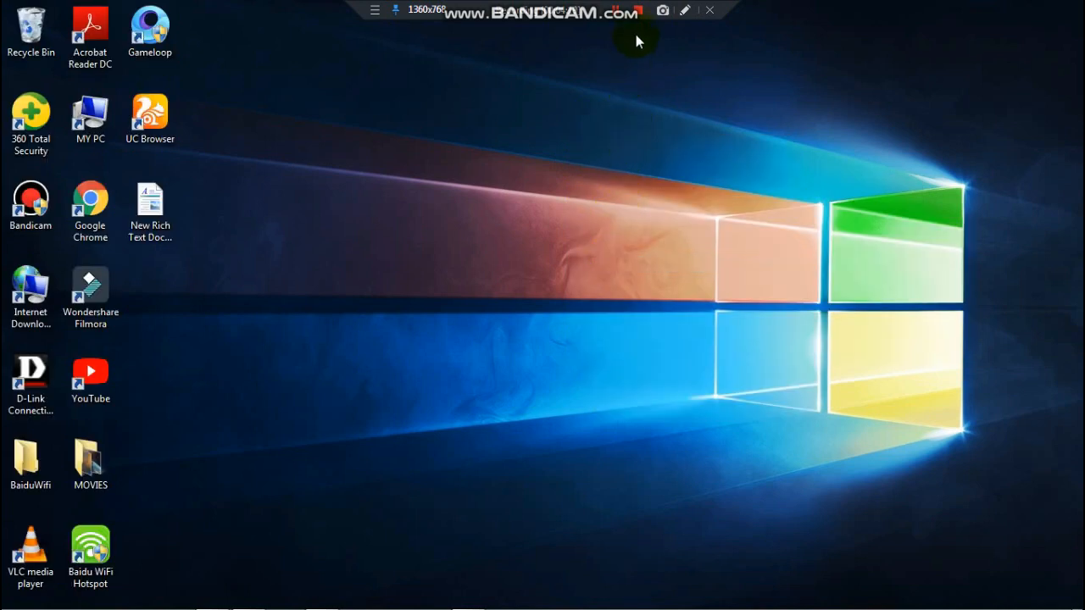